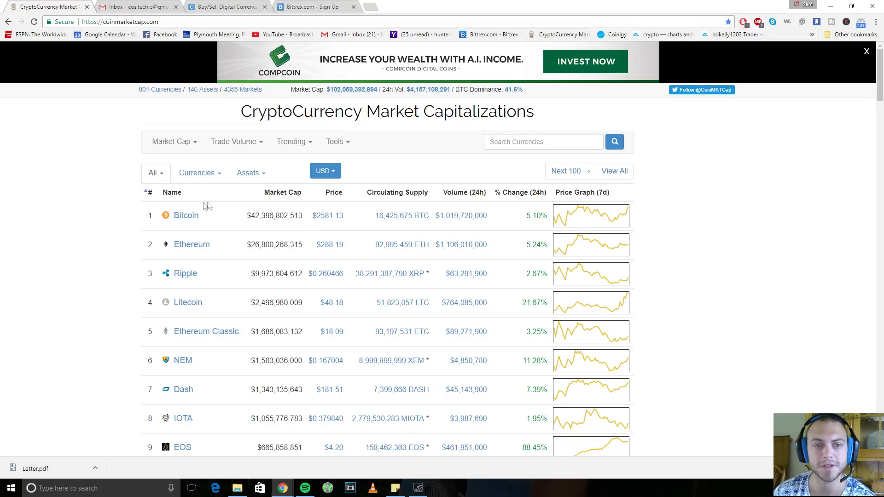
mouse_move(397, 193)
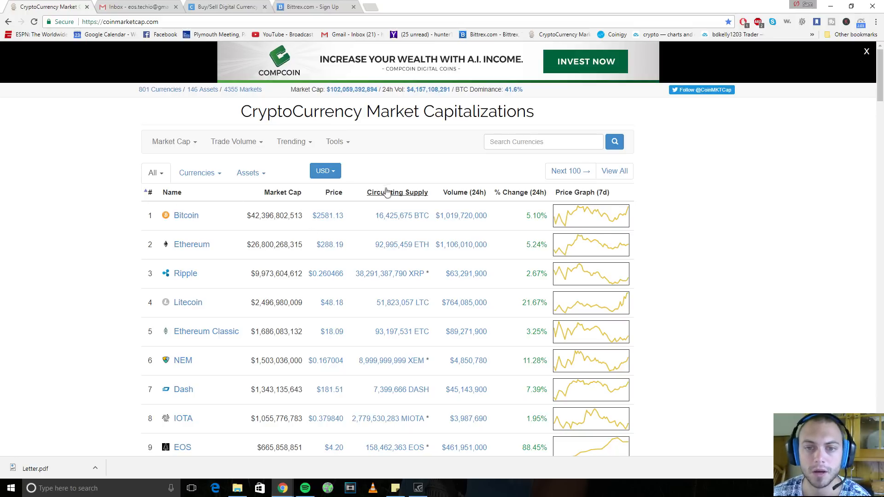
mouse_move(467, 192)
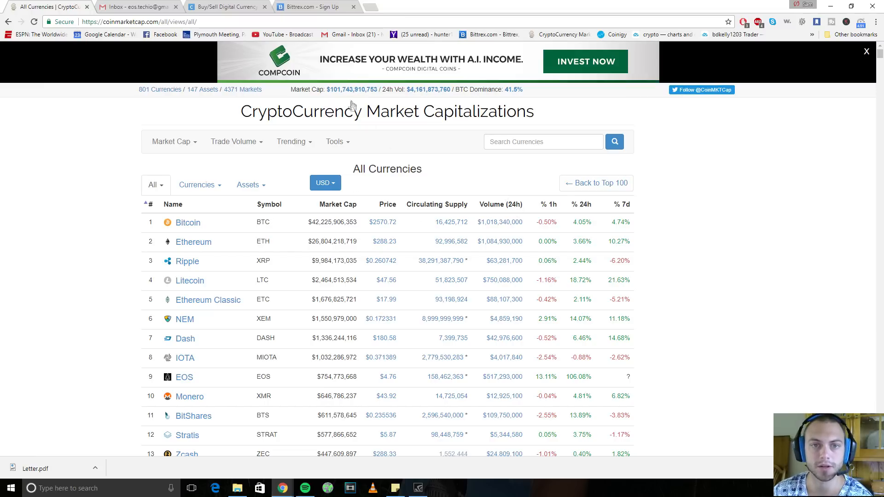
mouse_move(352, 89)
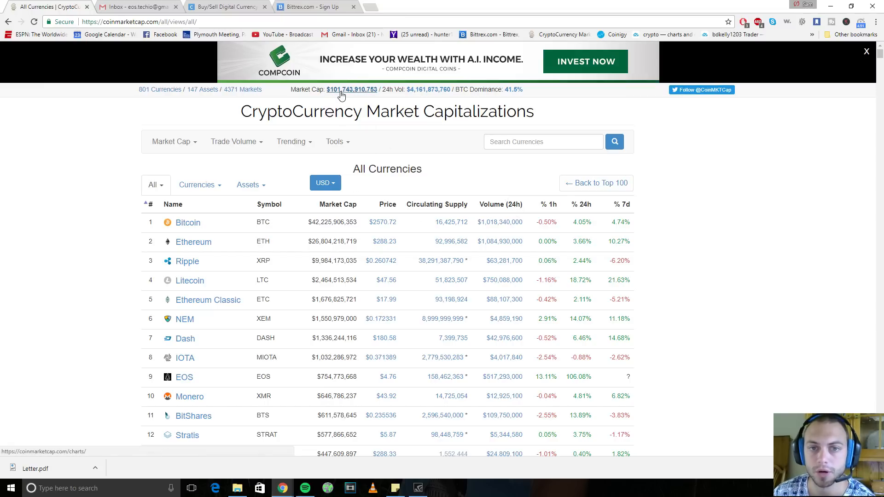
Step: Open CoinMarketCap's Global Charts page of total market cap history, April 2013–July 2017
click(351, 89)
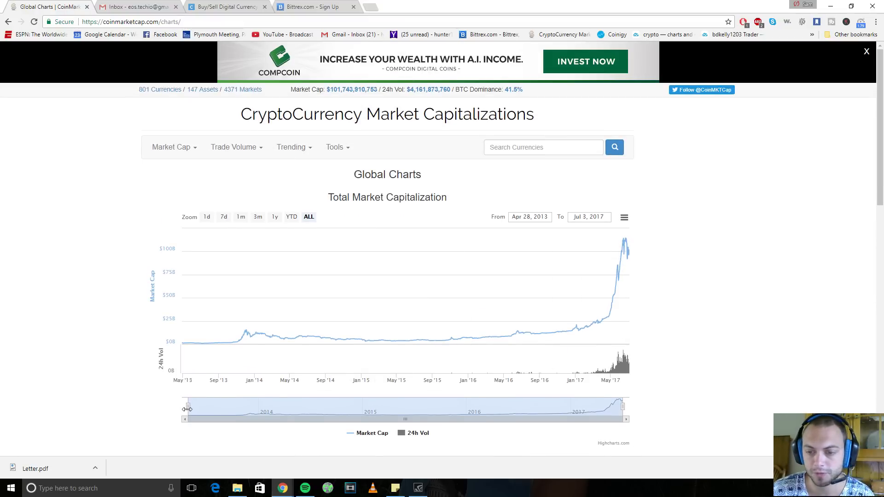
Step: Zoom the market cap chart to Mar 30–Jul 3 2017, then return to the rankings
drag(189, 409, 595, 409)
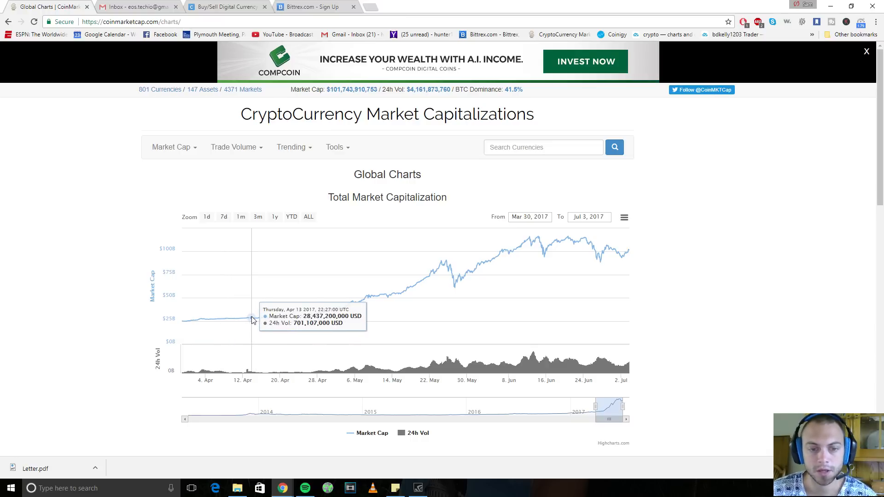
mouse_move(545, 246)
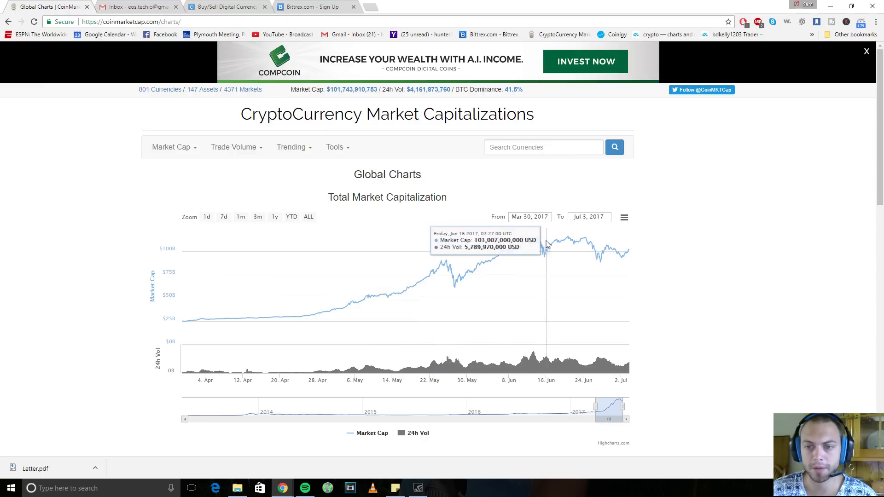
mouse_move(536, 237)
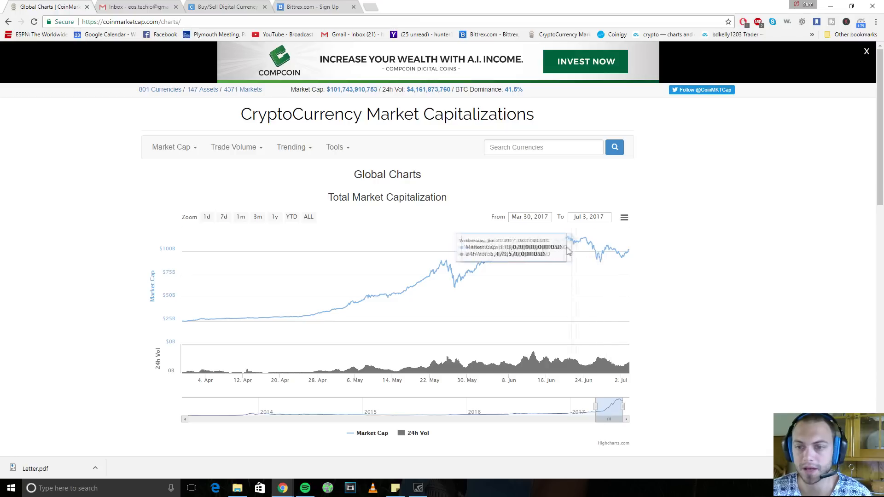
mouse_move(720, 274)
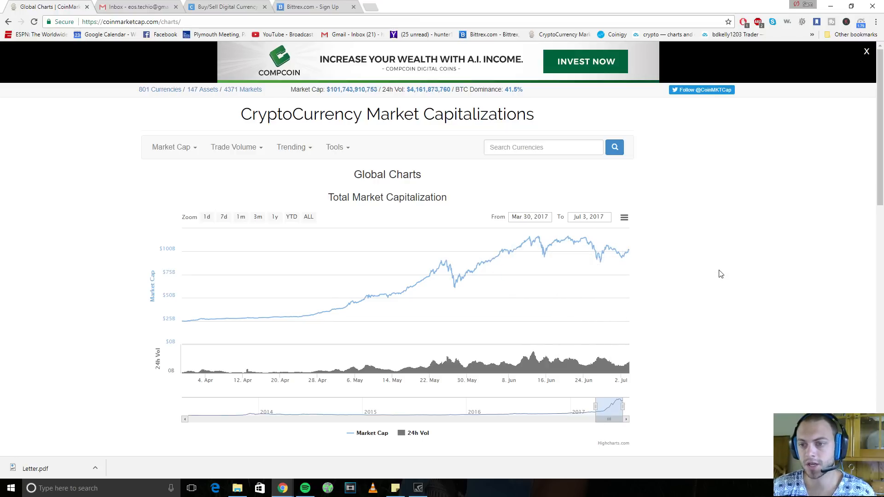
mouse_move(651, 271)
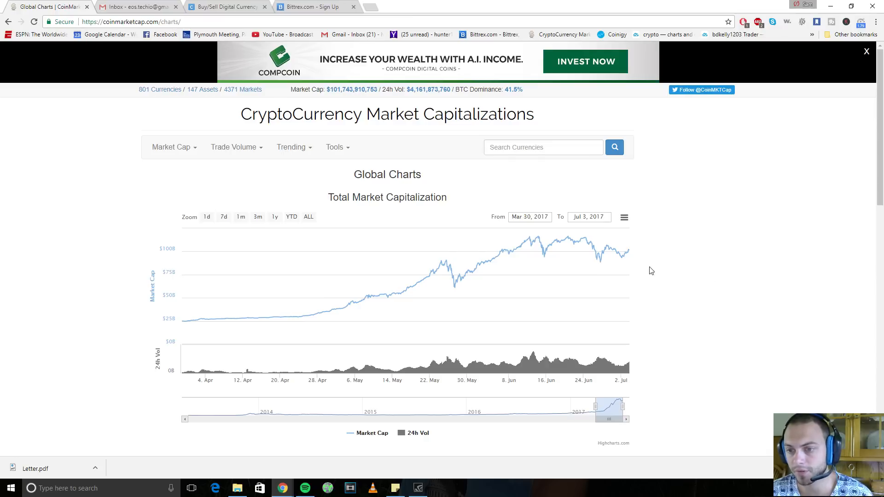
mouse_move(660, 266)
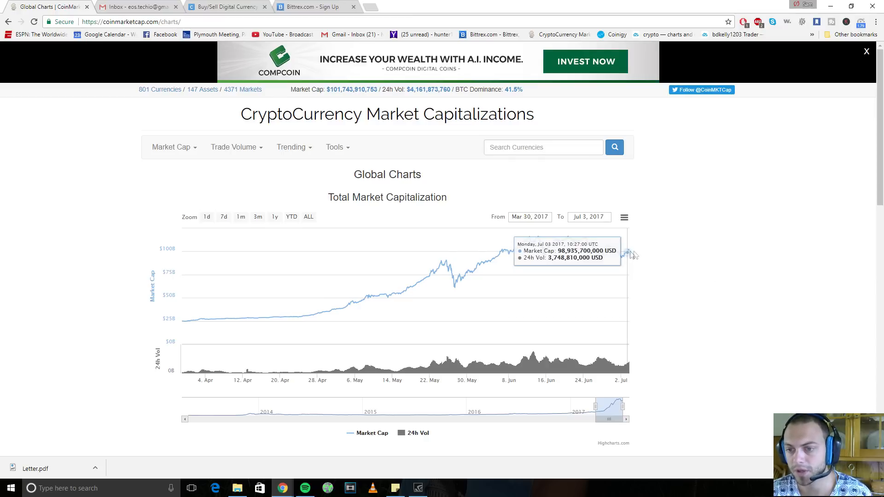
mouse_move(676, 254)
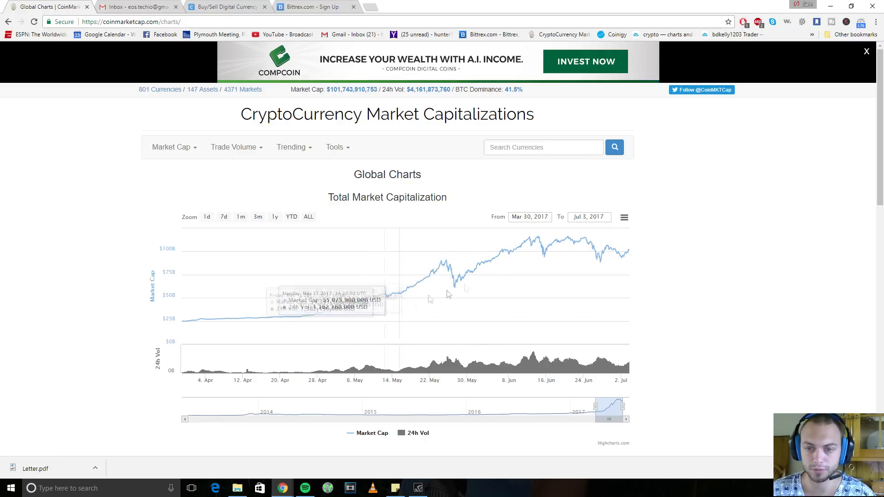
mouse_move(513, 236)
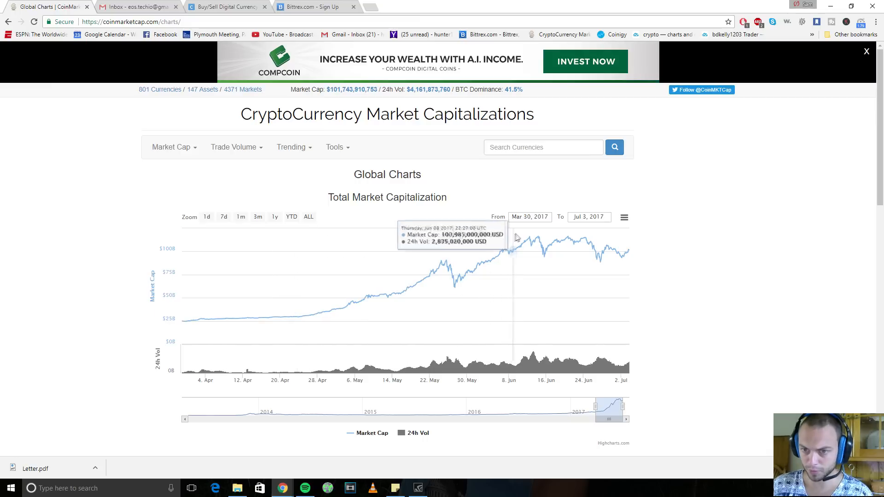
mouse_move(540, 237)
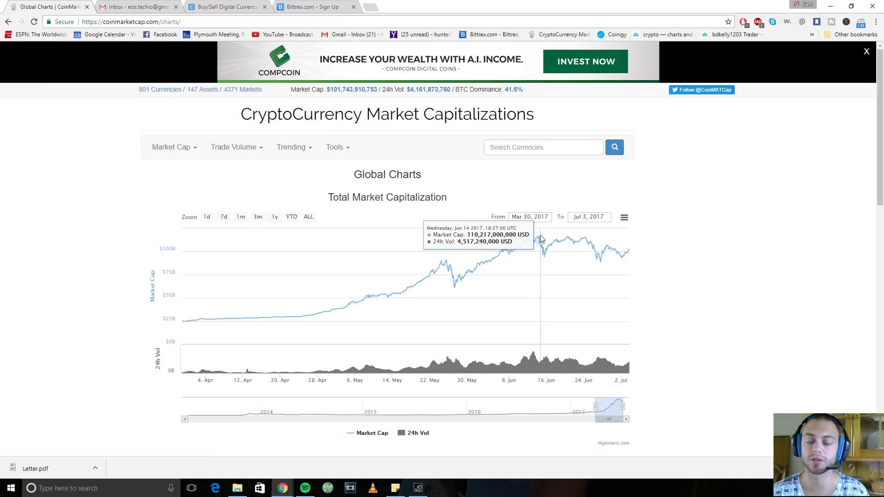
mouse_move(668, 207)
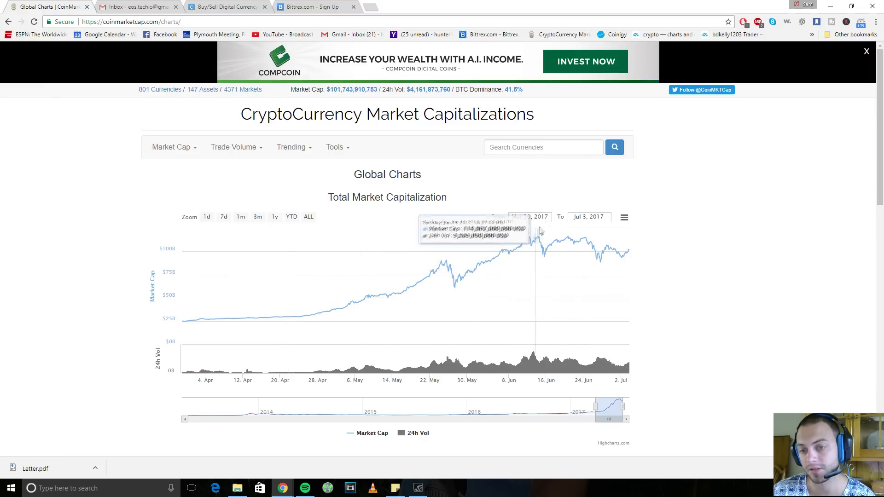
mouse_move(519, 251)
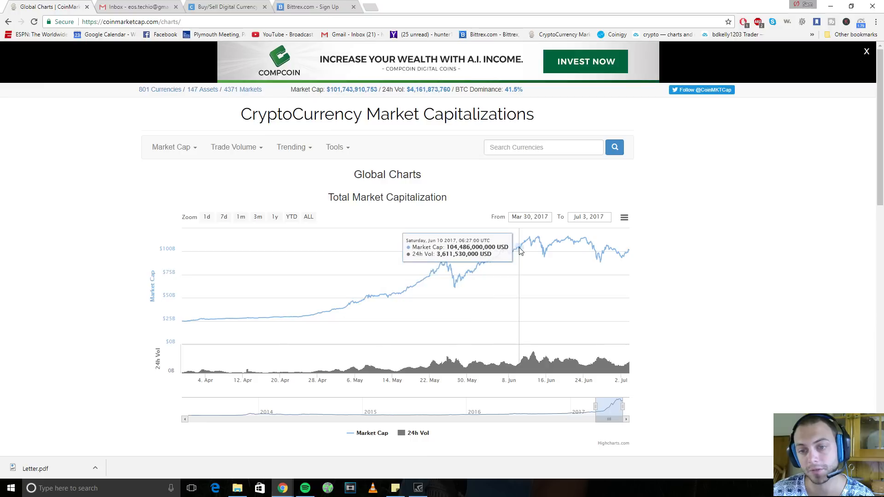
mouse_move(377, 309)
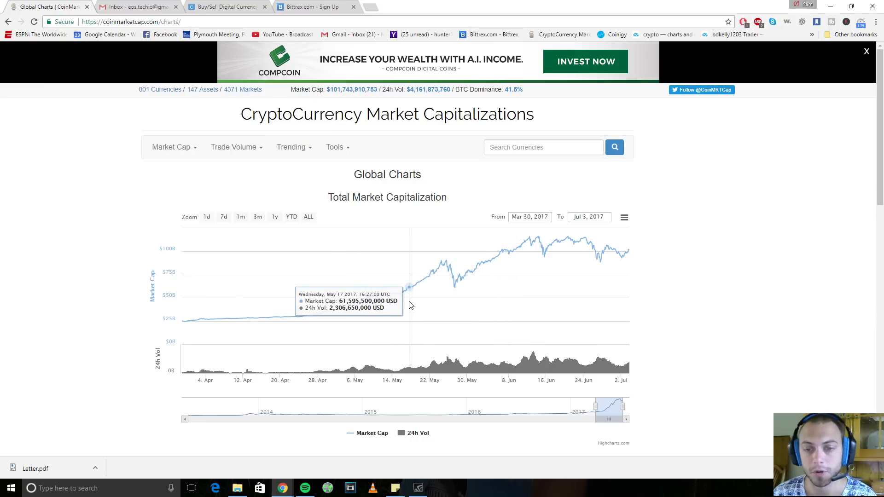
mouse_move(454, 269)
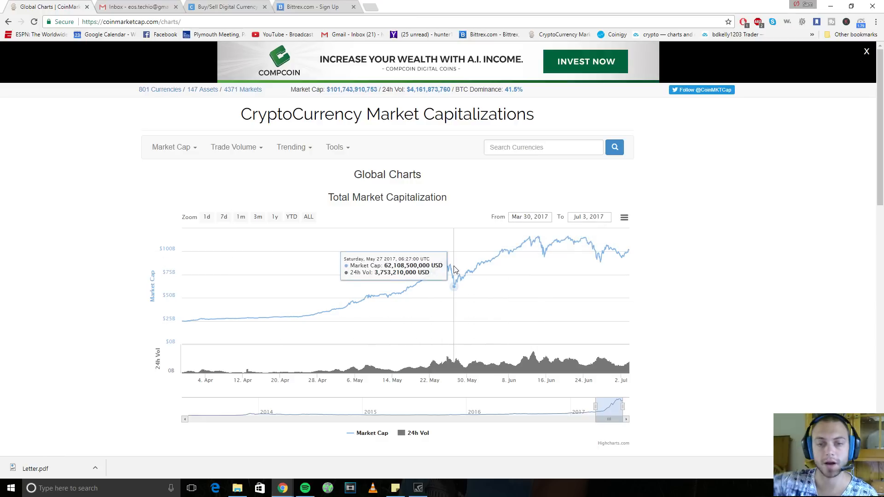
mouse_move(270, 60)
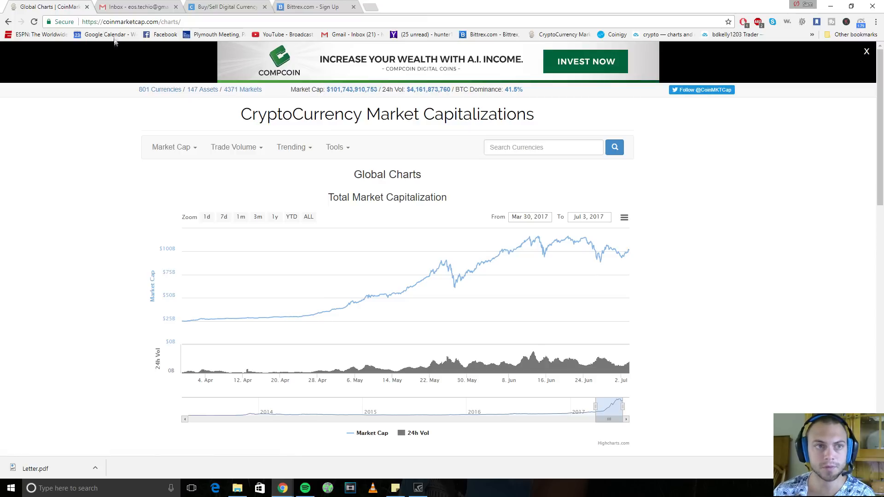
click(129, 22)
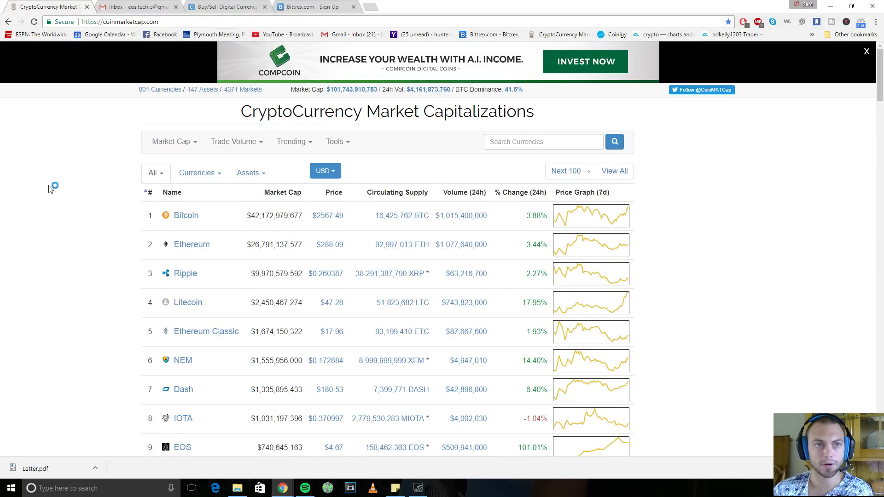
mouse_move(195, 100)
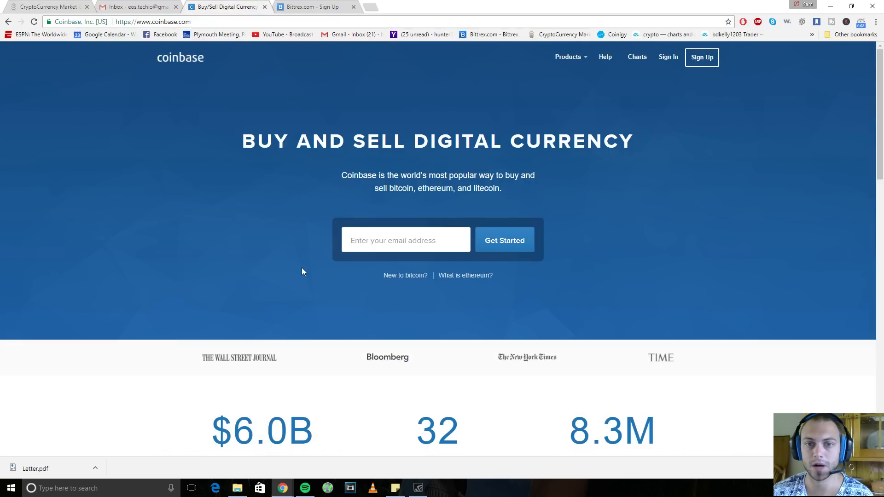
Step: Scroll through the Coinbase home page and back up to the top
scroll(down, 3)
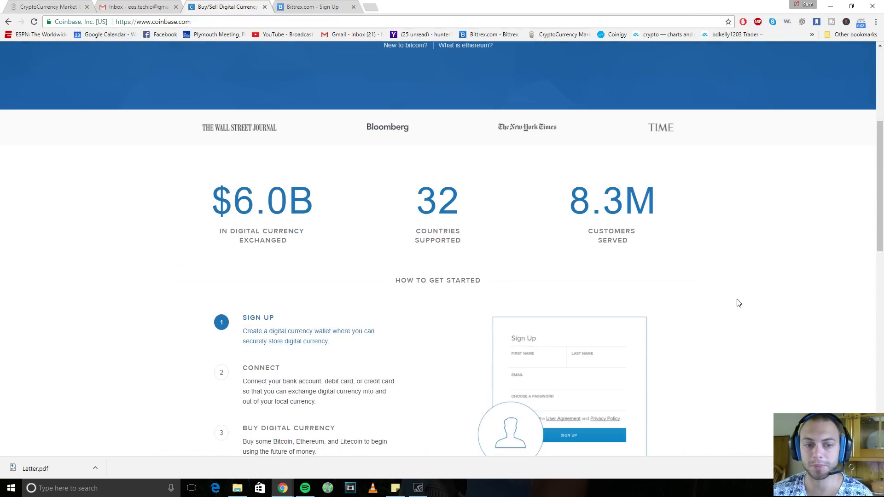
scroll(down, 3)
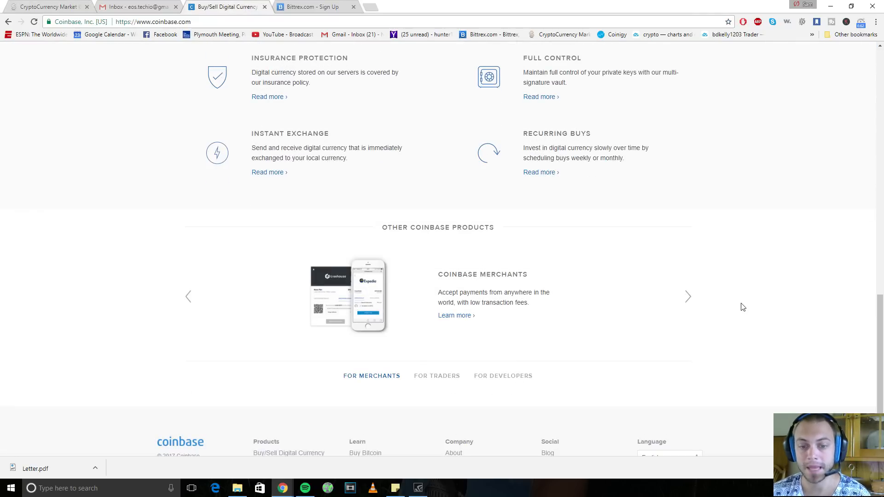
scroll(up, 3)
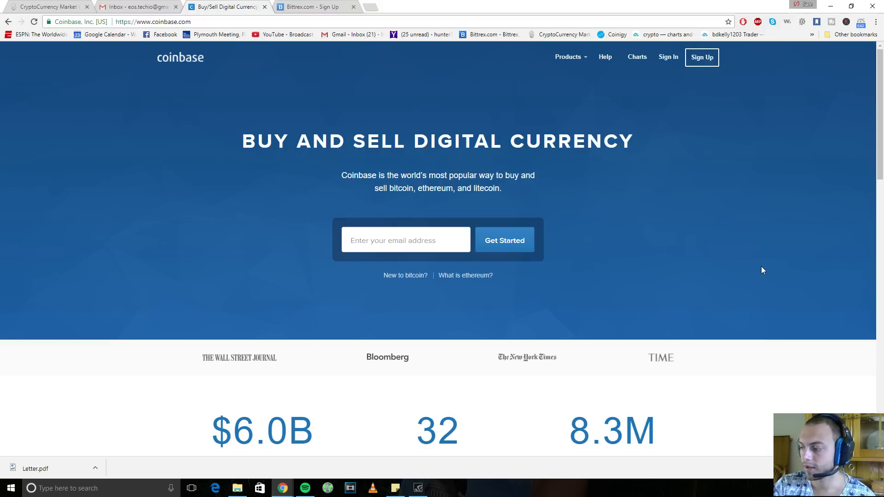
mouse_move(630, 284)
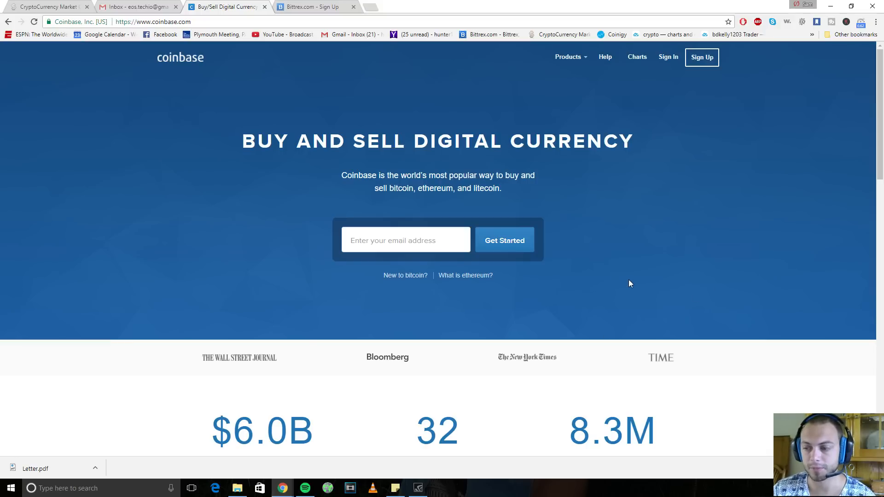
mouse_move(487, 130)
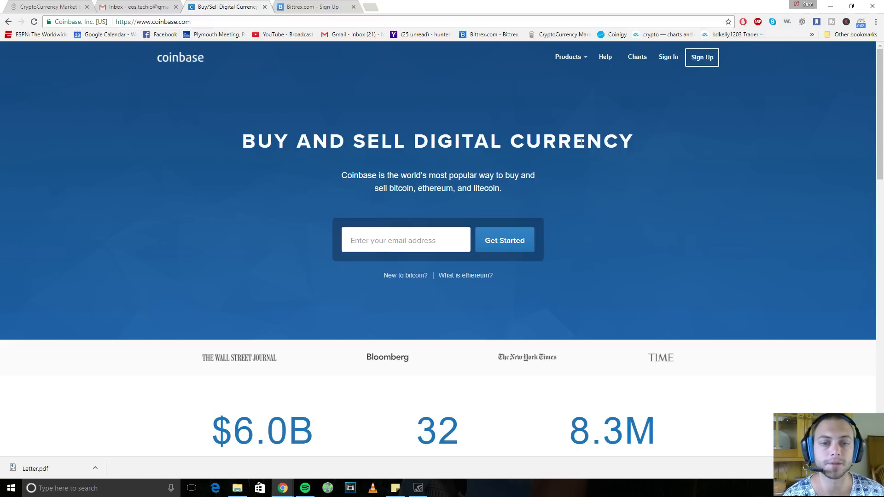
Step: Start the Coinbase sign-up form with first name 'Demo' and last name 'Fake'
click(701, 57)
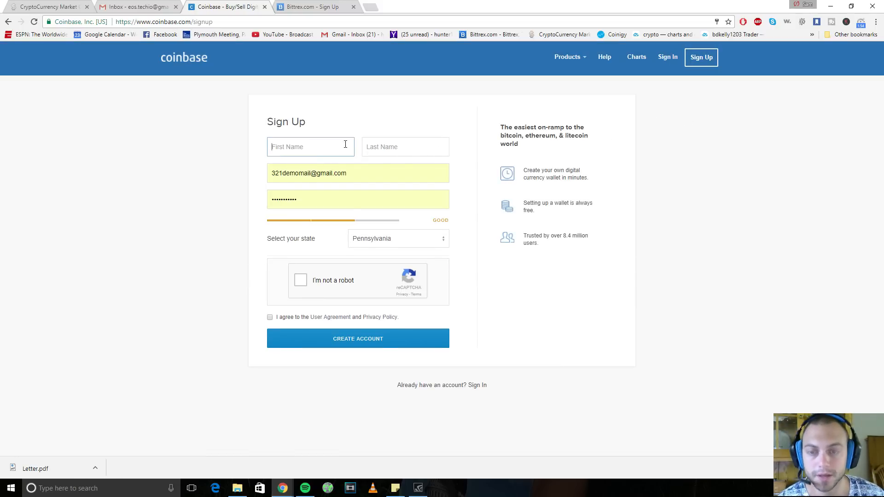
text(Demo)
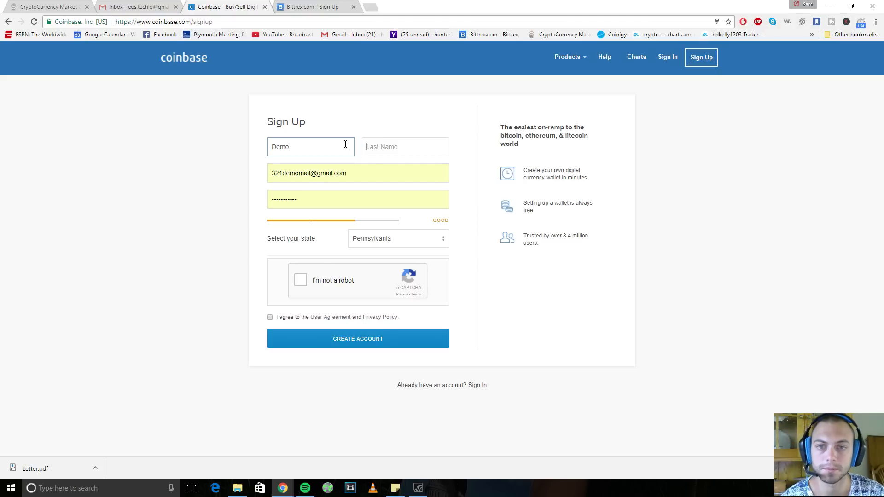
text(Fake)
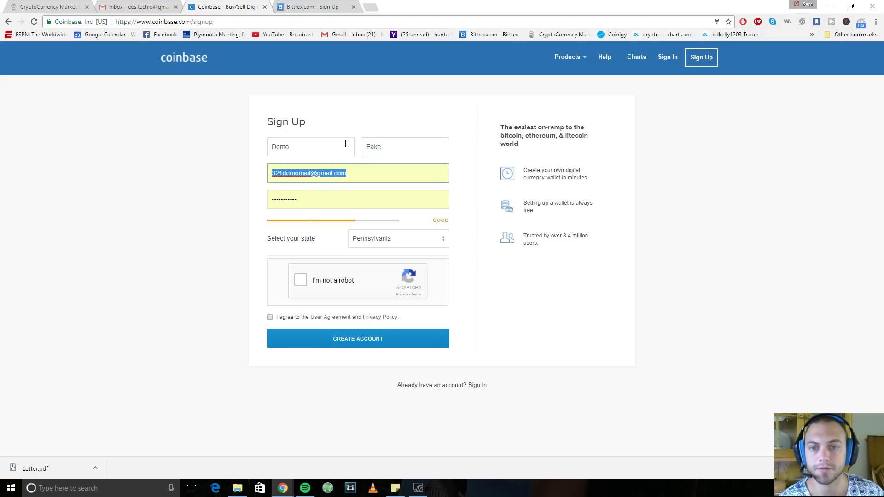
Step: Replace the email address with 'eos.te…' and tick the reCAPTCHA box
click(136, 6)
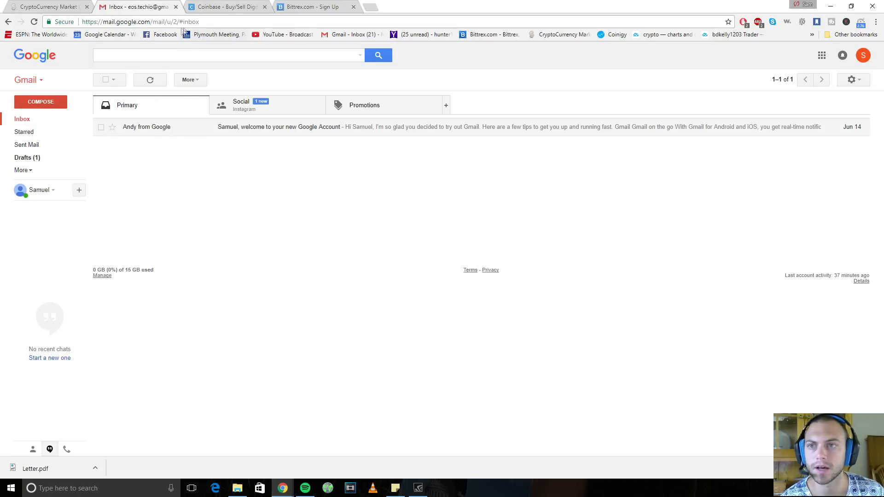
click(226, 6)
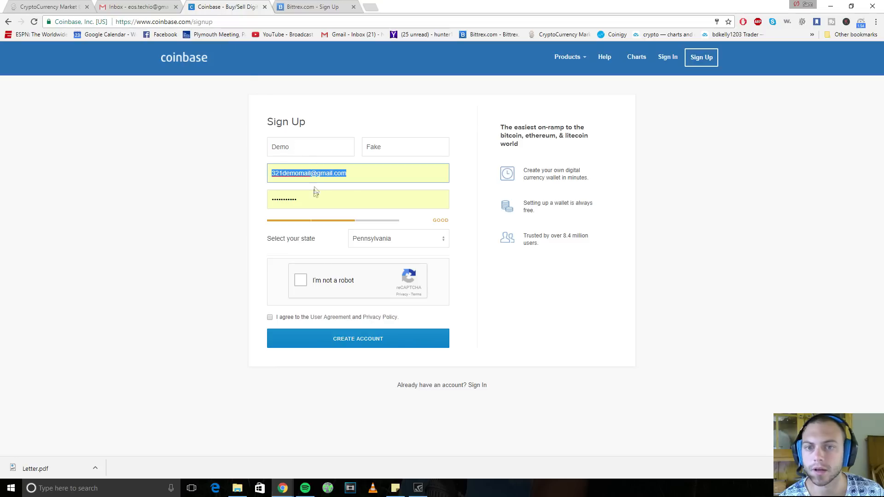
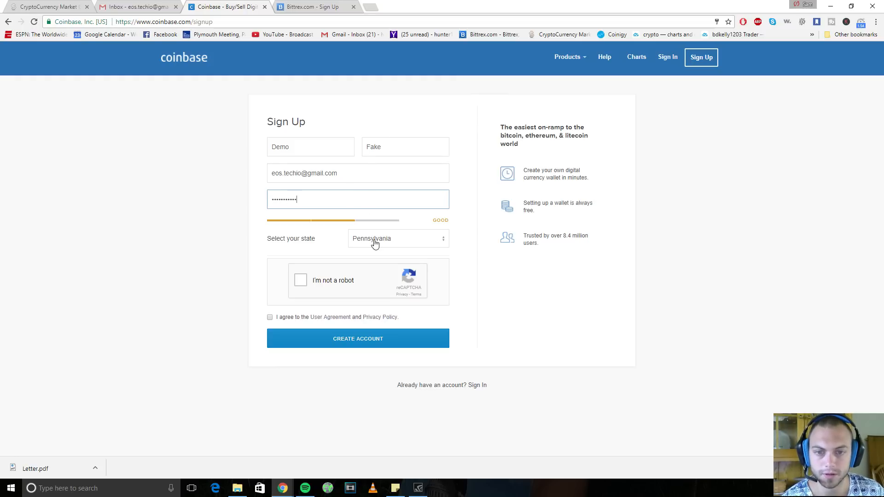
click(300, 281)
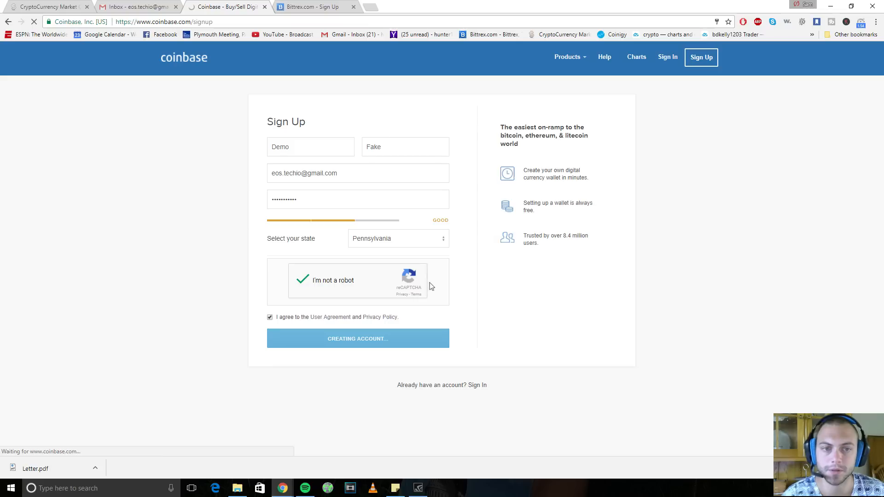
mouse_move(180, 172)
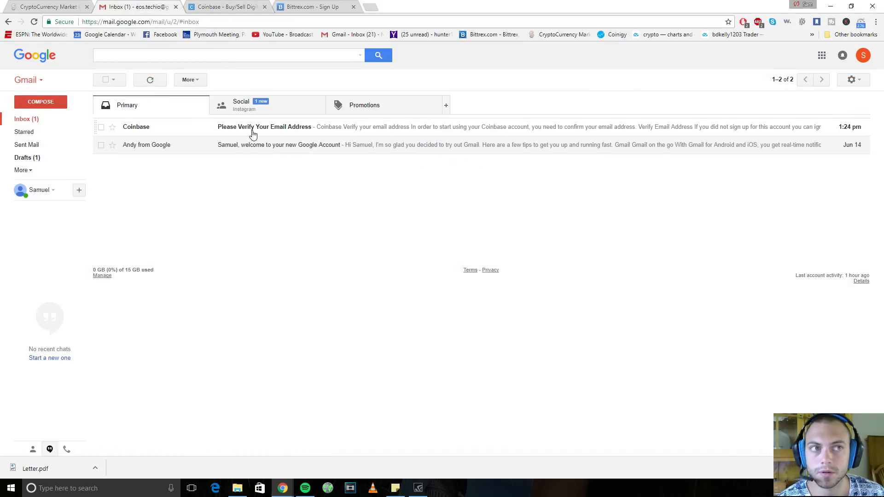
Step: Open Coinbase's 'Please Verify Your Email Address' email and verify the address
click(264, 126)
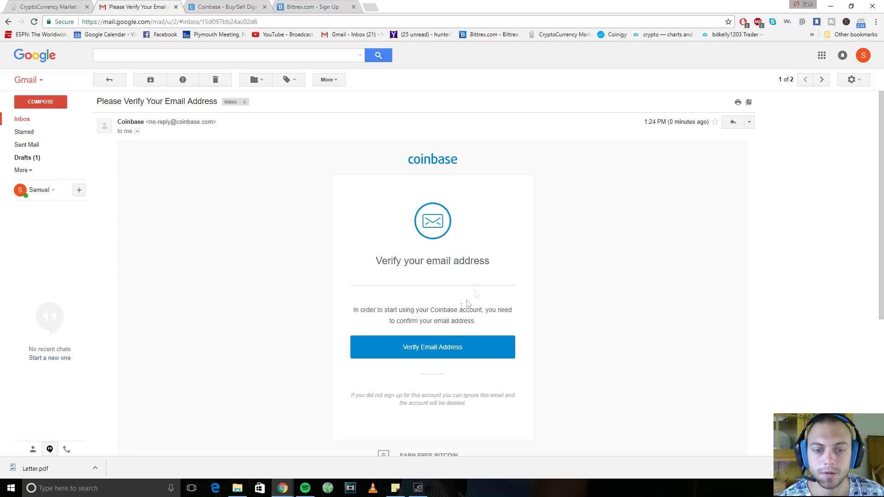
click(432, 347)
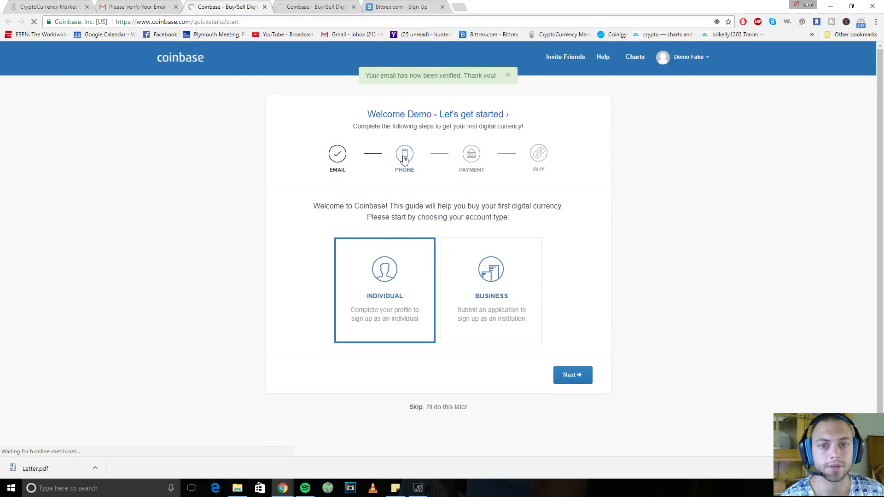
mouse_move(517, 290)
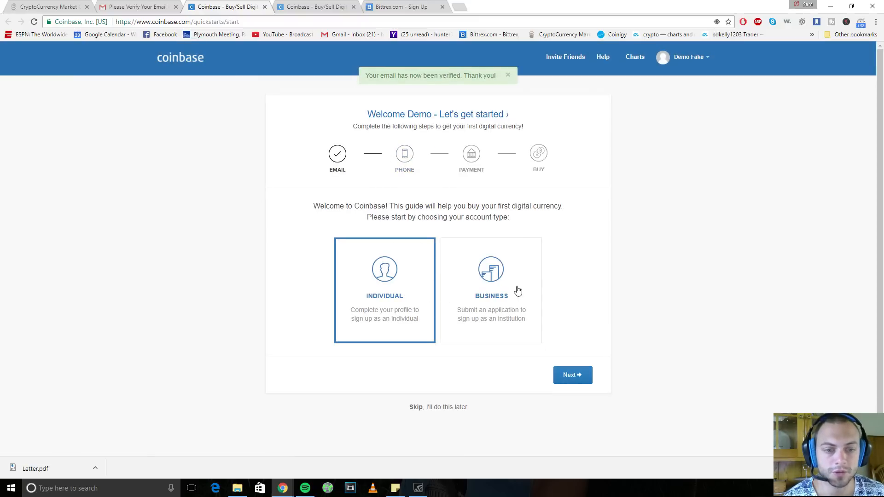
Step: Keep the Individual account type and continue to the dashboard
click(572, 375)
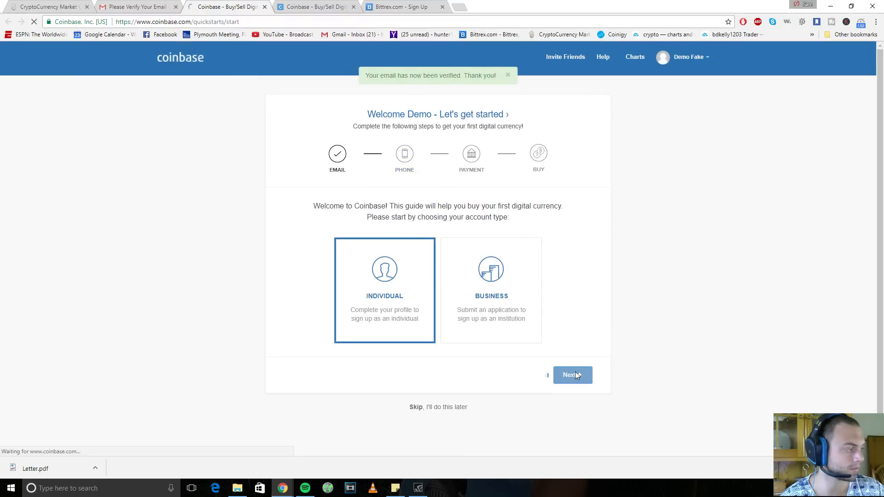
click(572, 375)
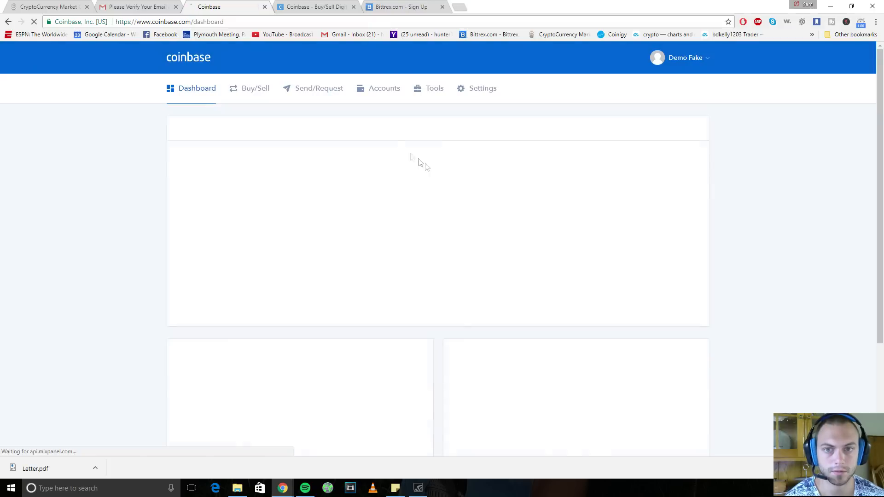
Step: Go to Payment Methods settings, preview the US bank list, and back out to options
click(254, 88)
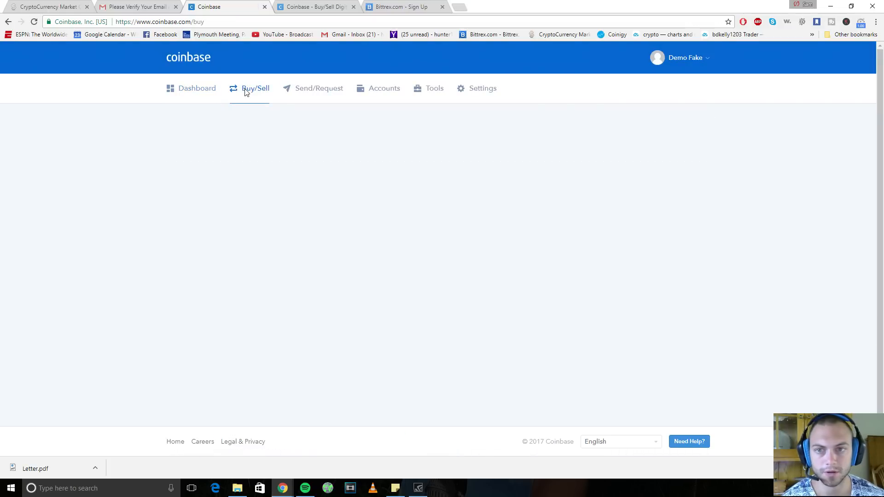
click(254, 88)
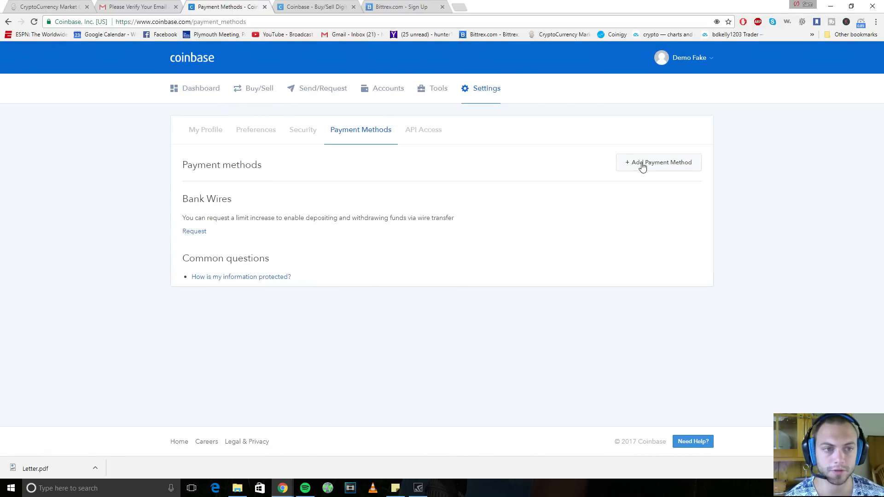
click(657, 163)
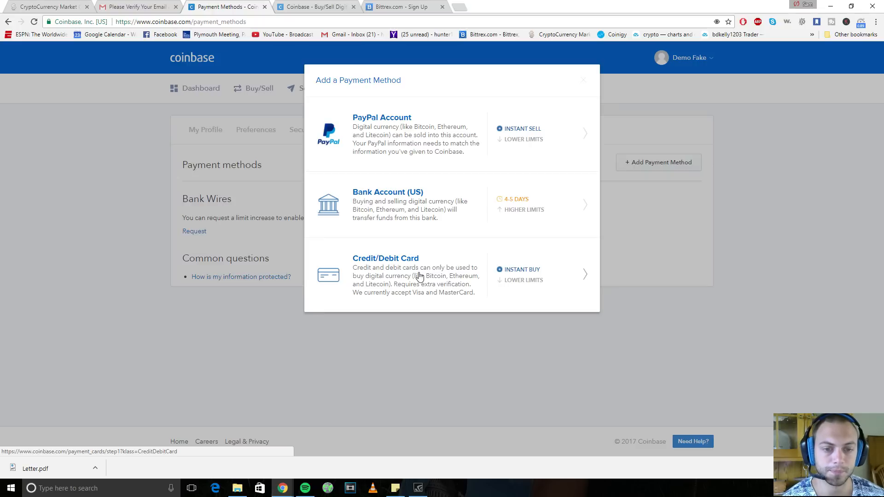
mouse_move(387, 298)
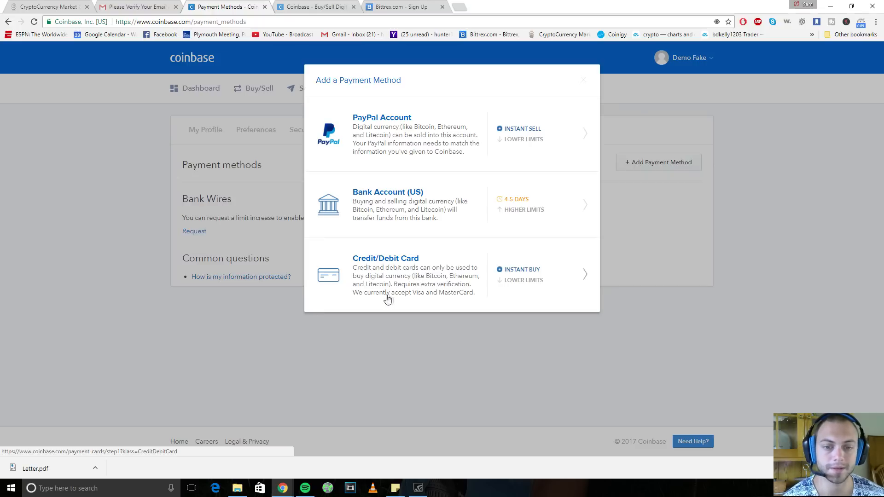
mouse_move(437, 213)
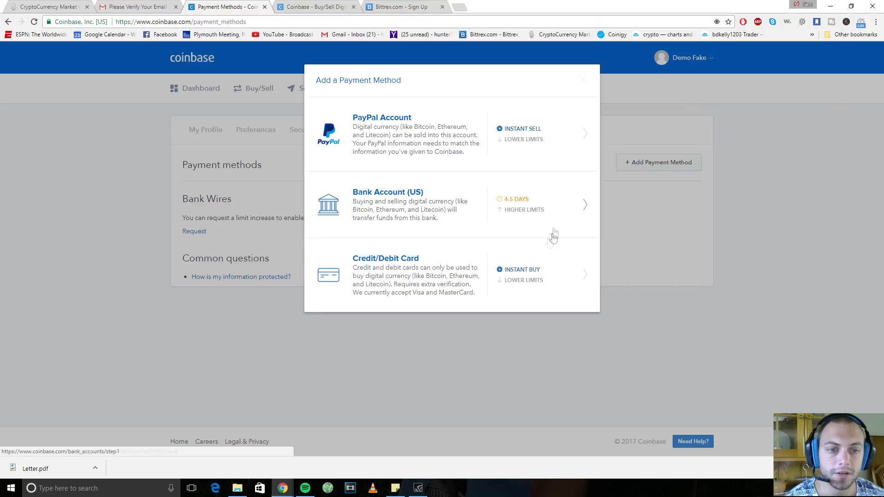
click(387, 205)
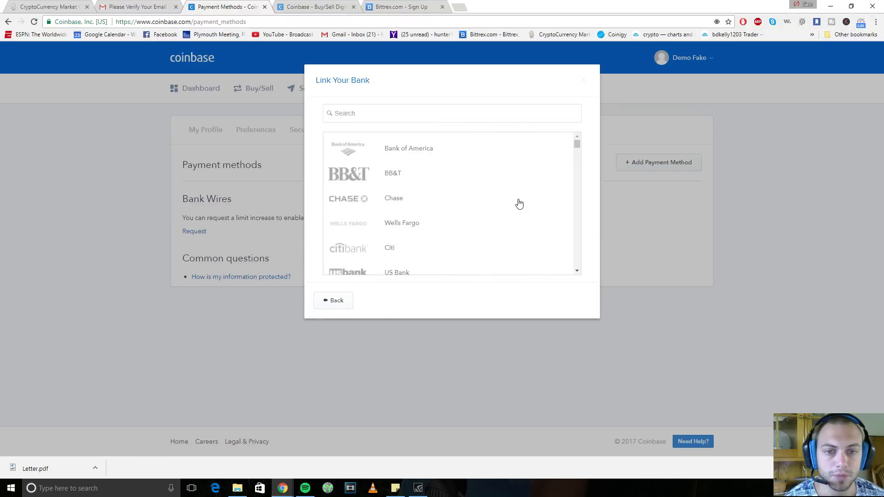
click(332, 300)
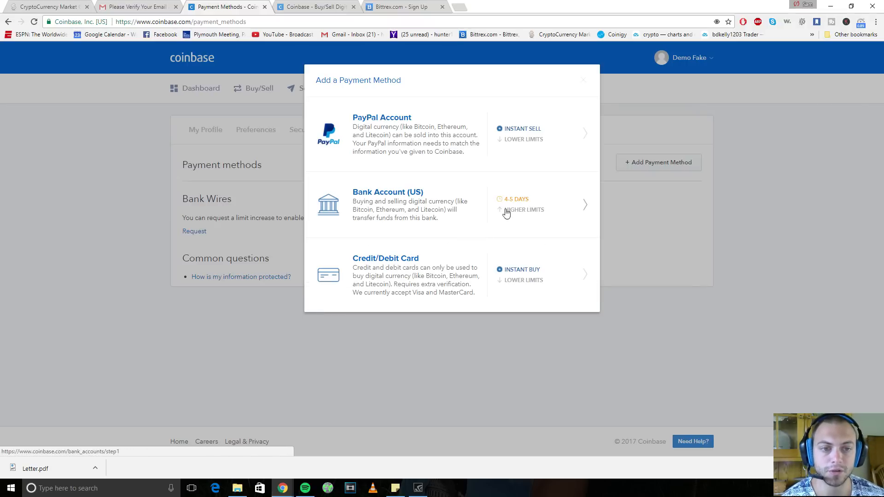
mouse_move(508, 226)
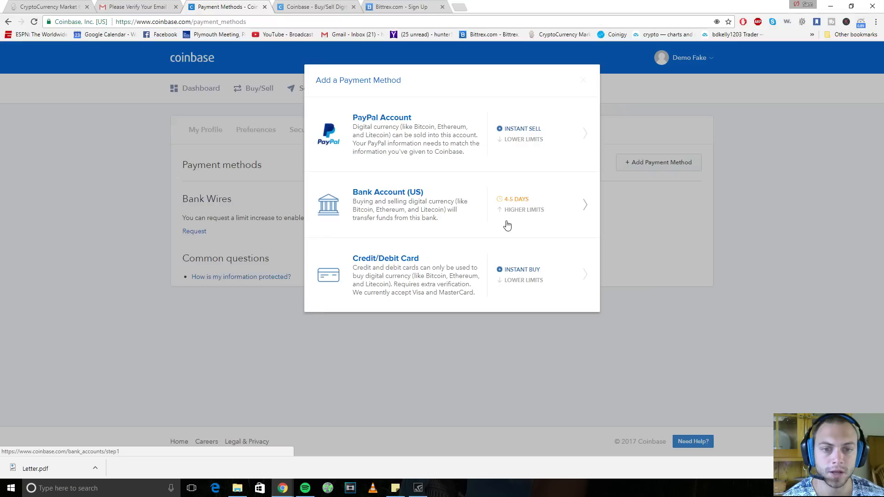
mouse_move(530, 218)
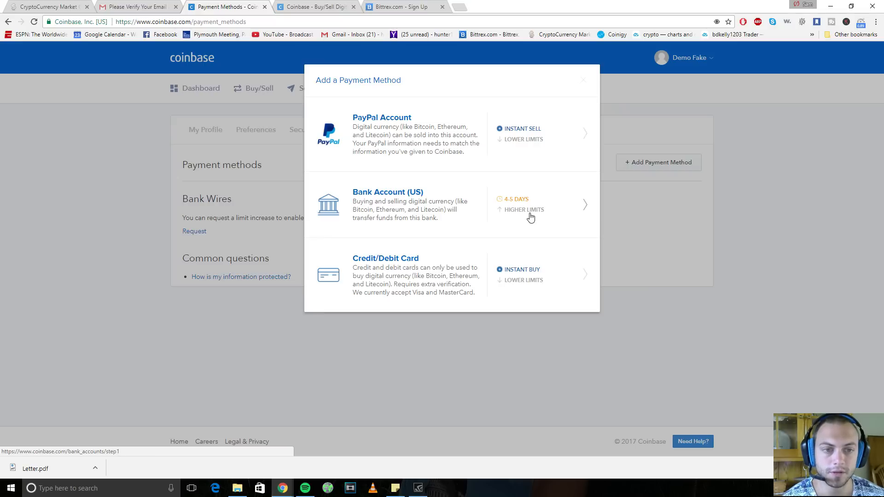
mouse_move(525, 210)
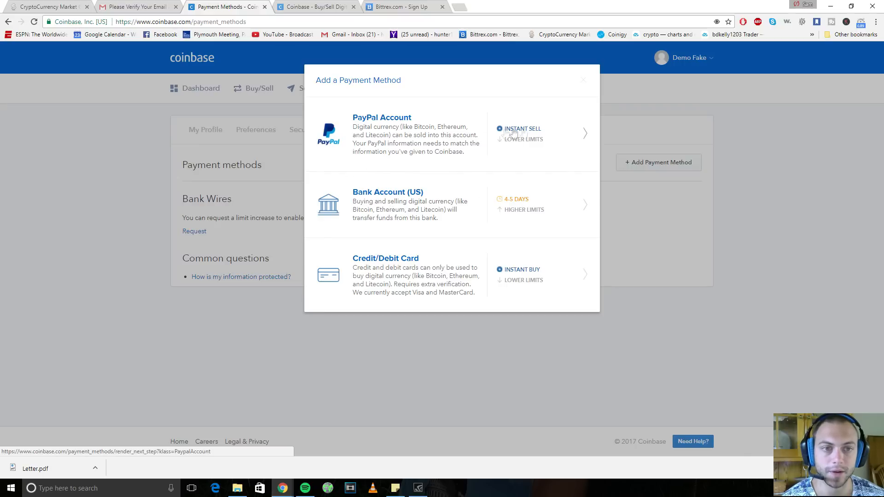
mouse_move(384, 134)
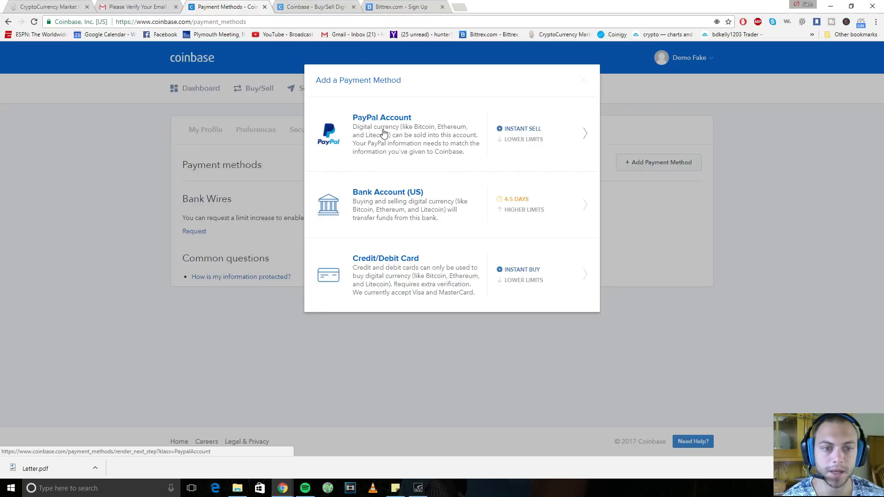
mouse_move(708, 299)
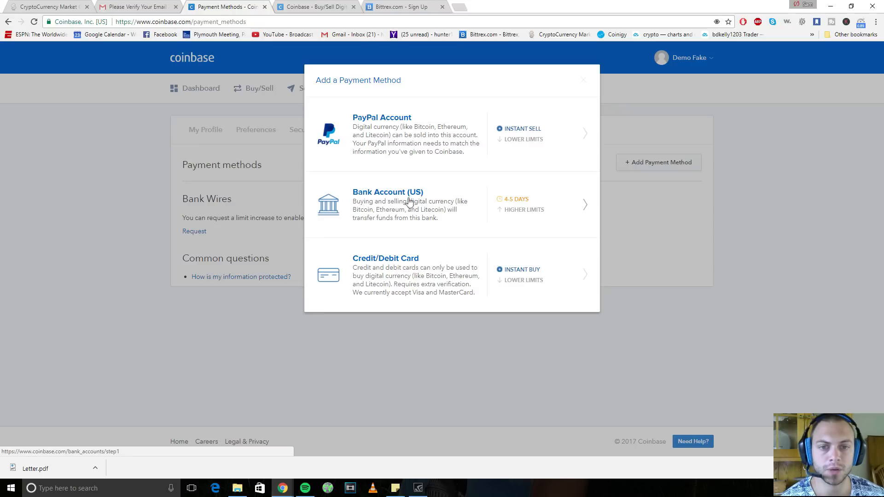
mouse_move(538, 211)
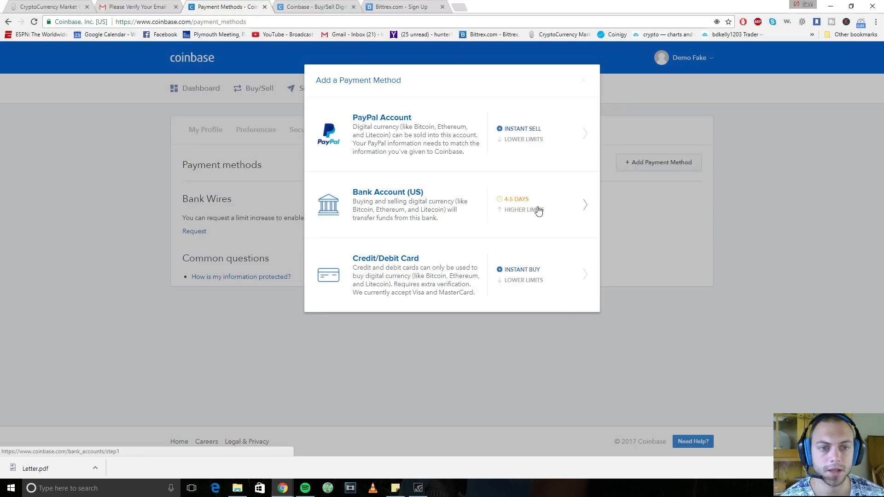
Step: Close the payment method choices and return to the Coinbase dashboard
click(583, 80)
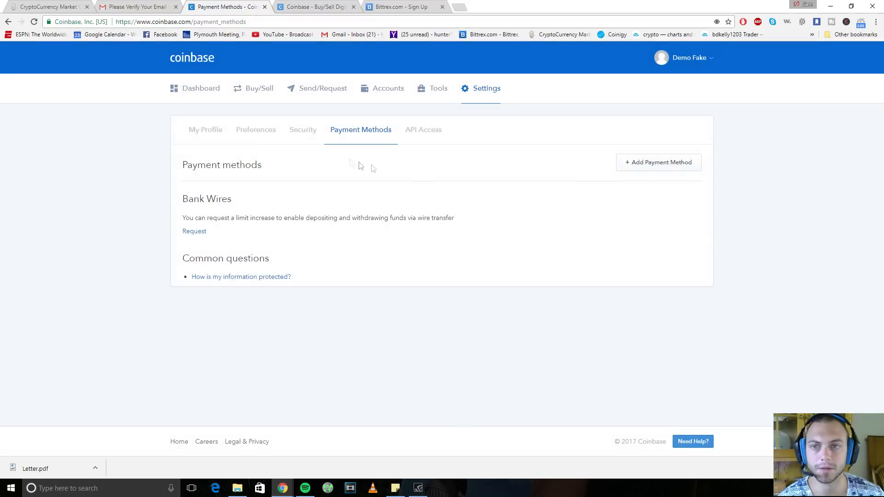
click(200, 88)
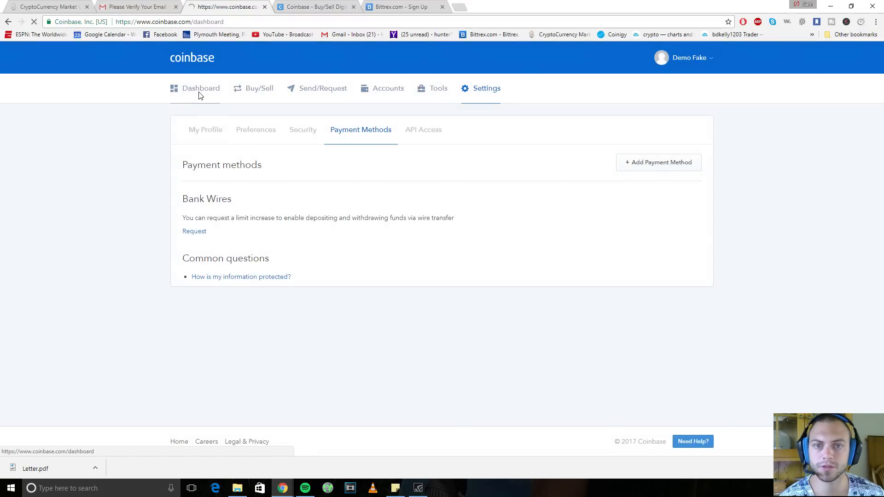
click(200, 88)
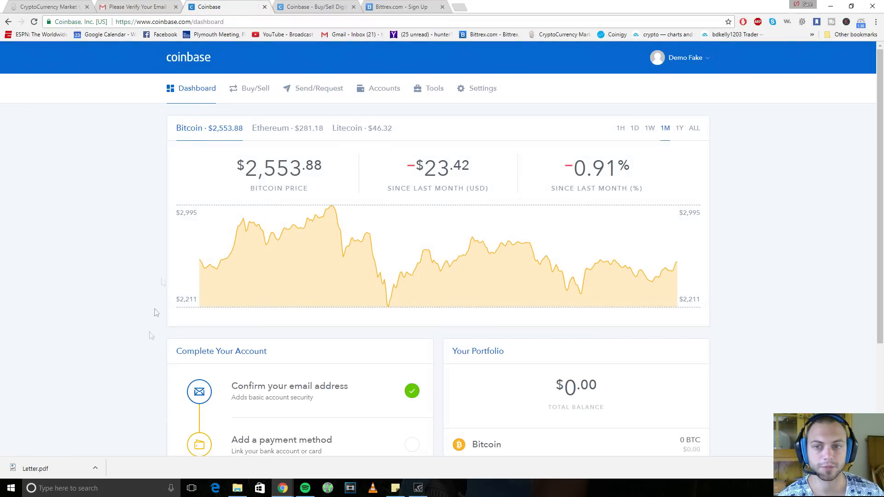
scroll(down, 3)
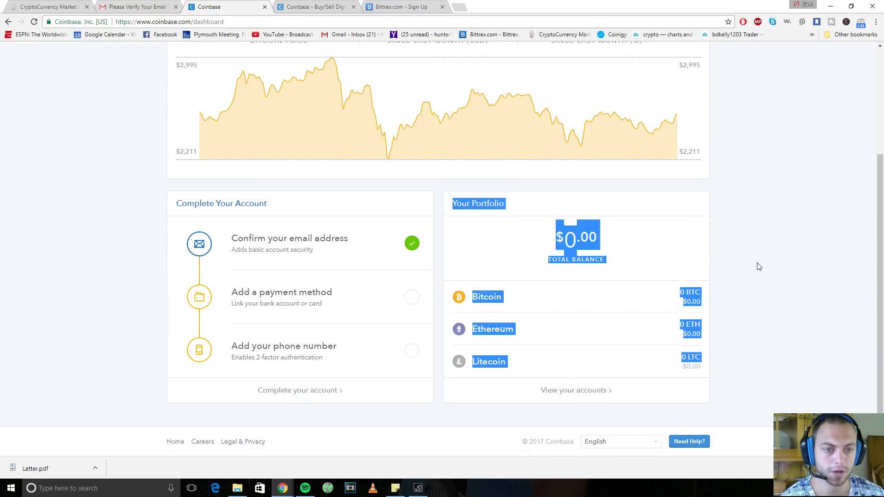
click(660, 305)
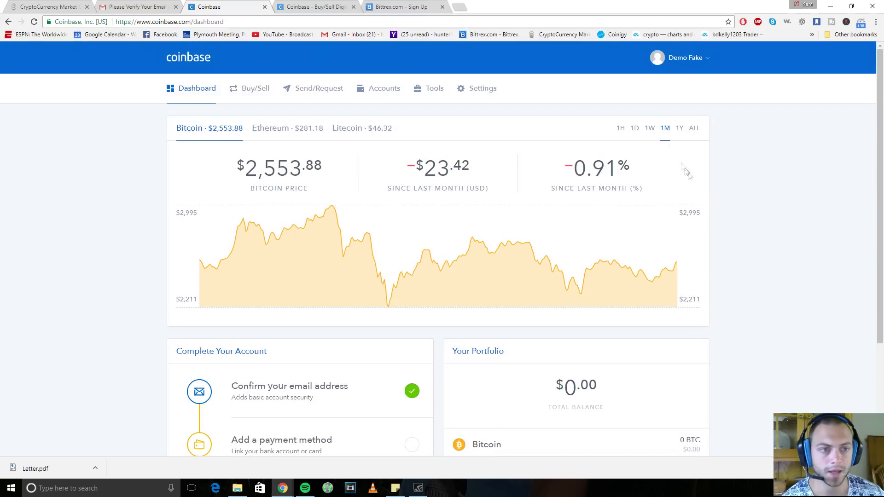
Step: Chart Ethereum's all-time price history, showing $281.18
click(270, 128)
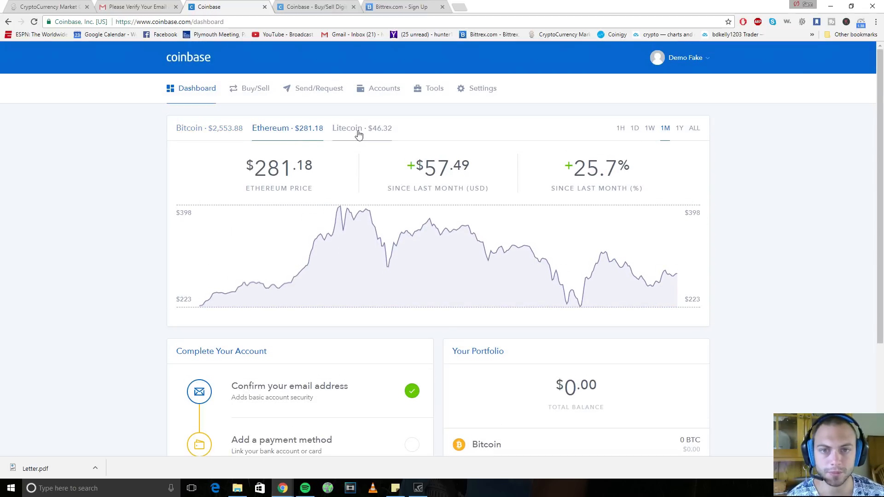
click(694, 128)
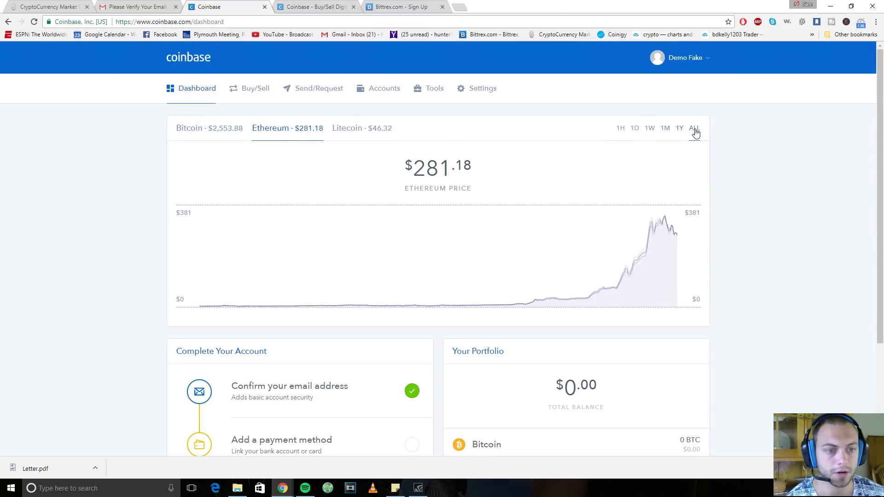
click(694, 128)
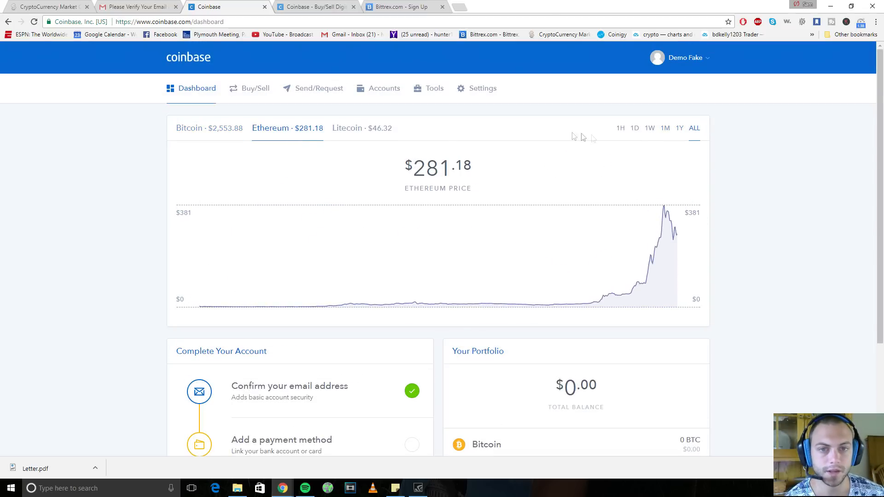
mouse_move(254, 88)
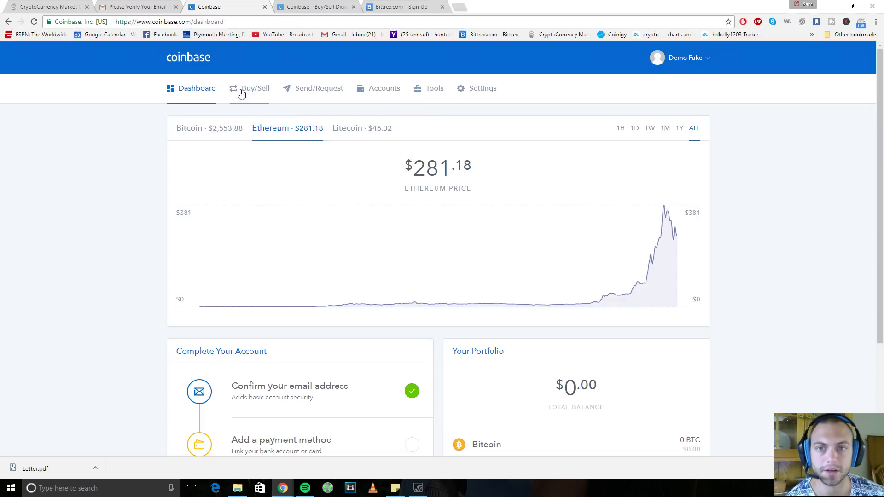
mouse_move(248, 79)
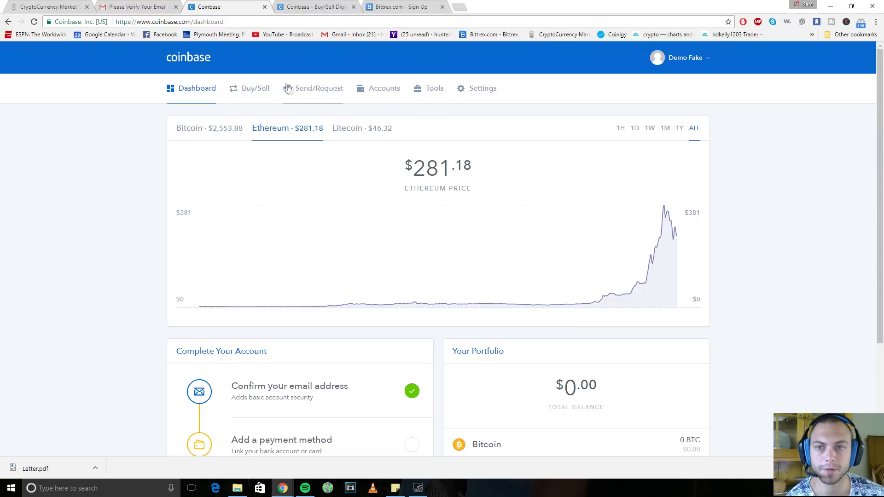
Step: Check Buy/Sell (payment method required), then return to the dashboard's Bitcoin chart at $2,553.83
click(254, 88)
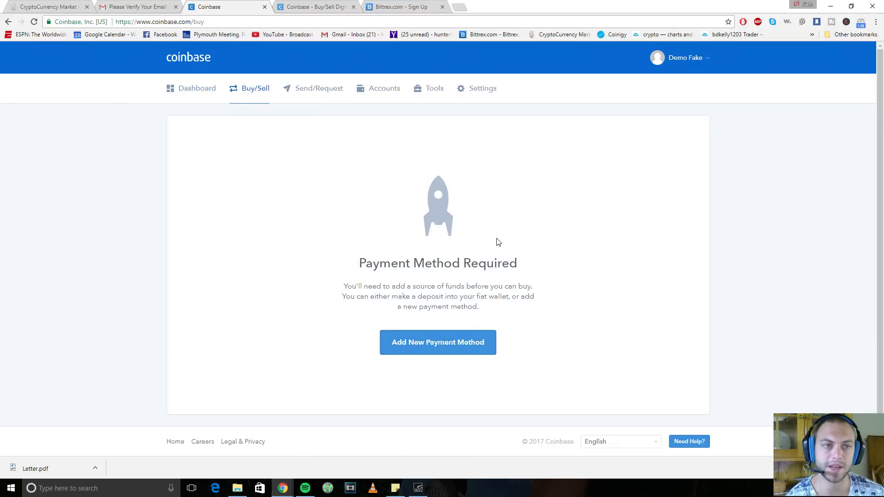
mouse_move(246, 173)
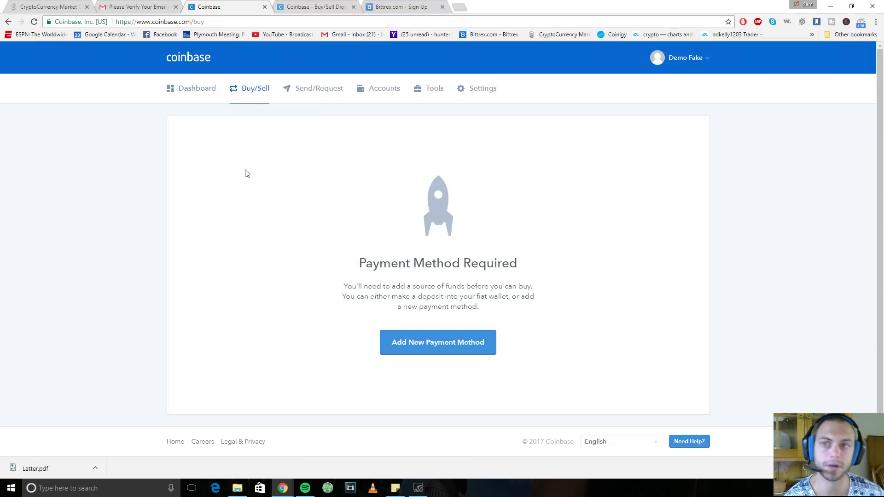
click(225, 21)
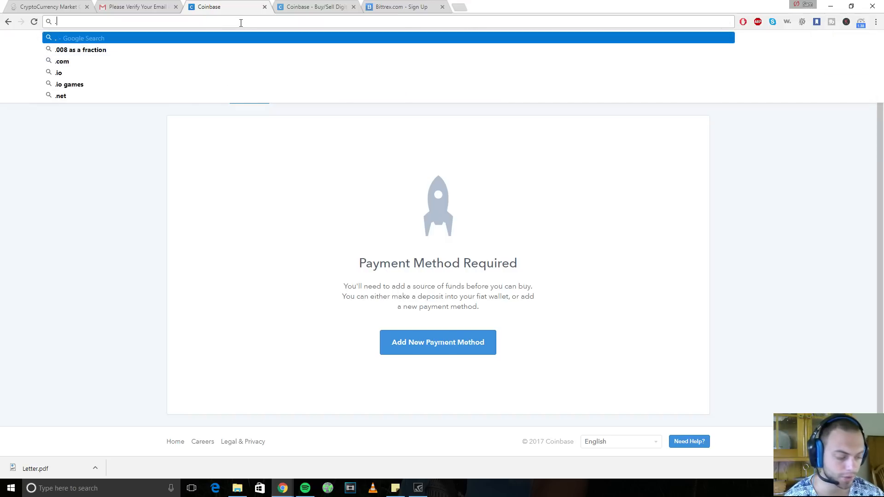
text(002)
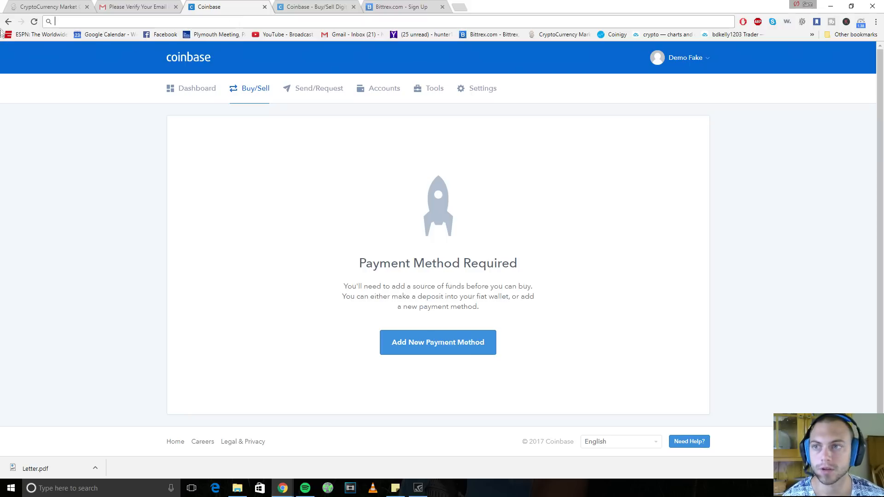
click(196, 87)
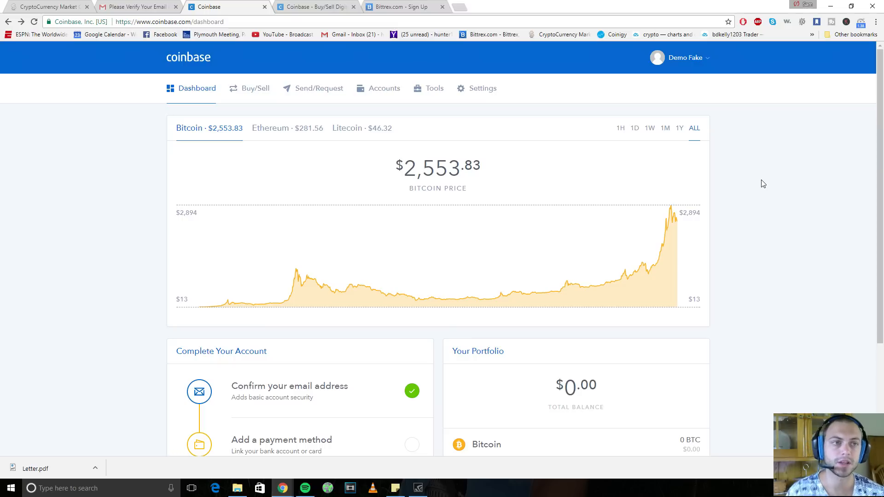
Step: Scroll past the empty portfolio and switch the chart to Litecoin at $46.36
scroll(down, 3)
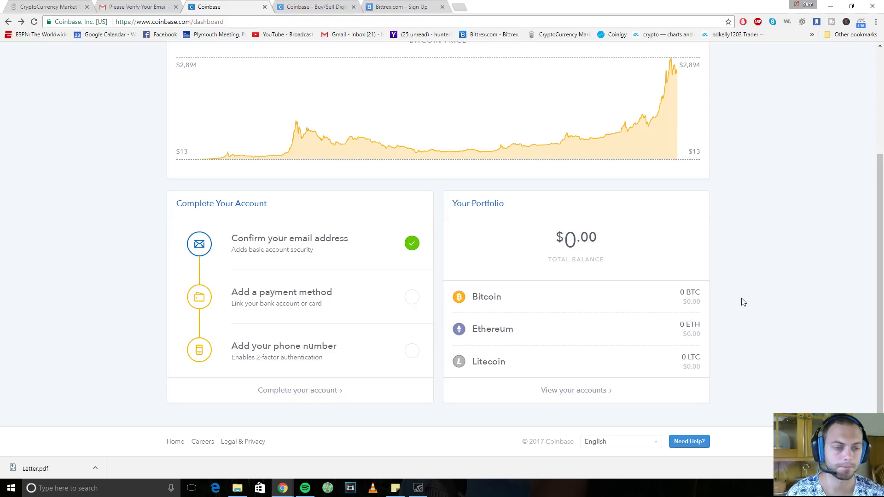
scroll(up, 3)
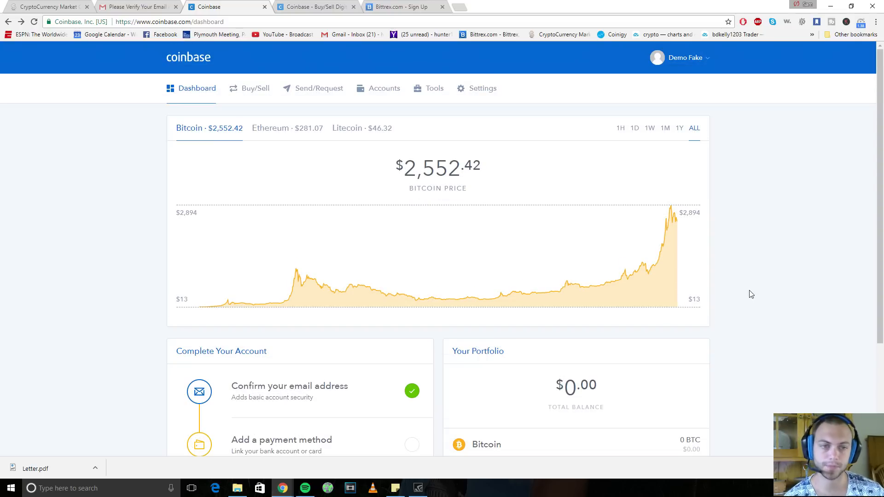
click(346, 128)
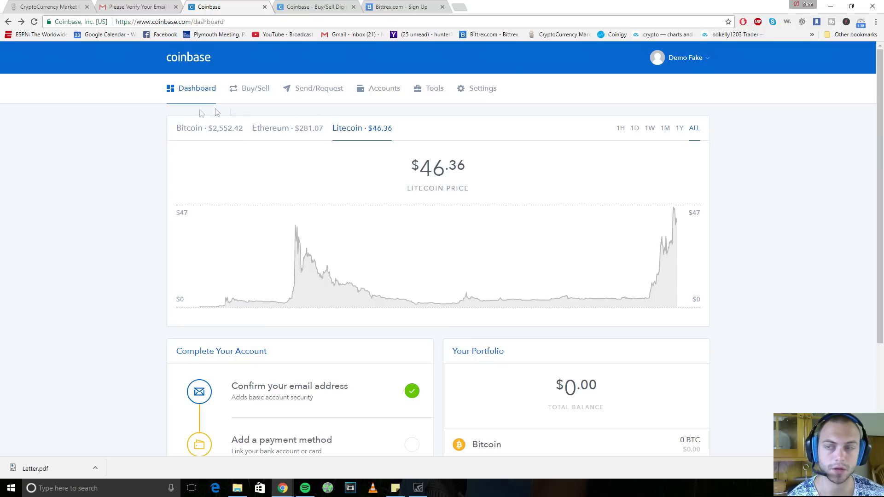
Step: Switch to CoinMarketCap and scroll through the market cap rankings led by Bitcoin and Ethereum
click(47, 7)
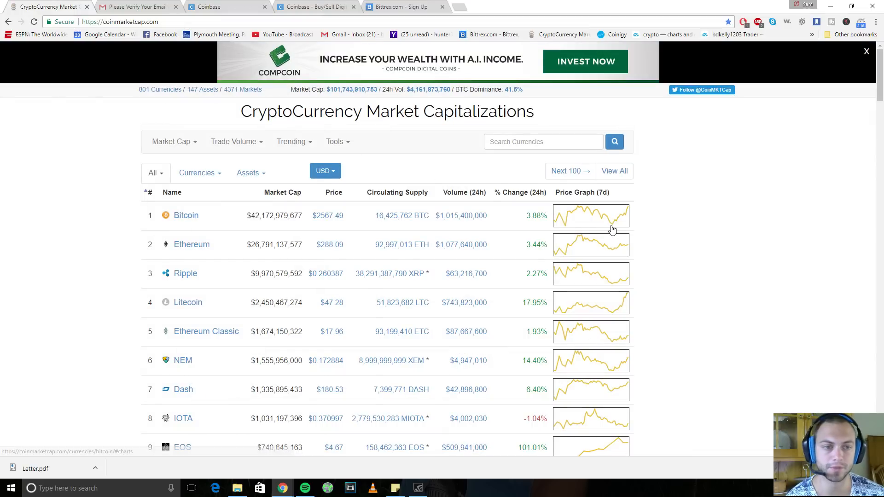
scroll(down, 3)
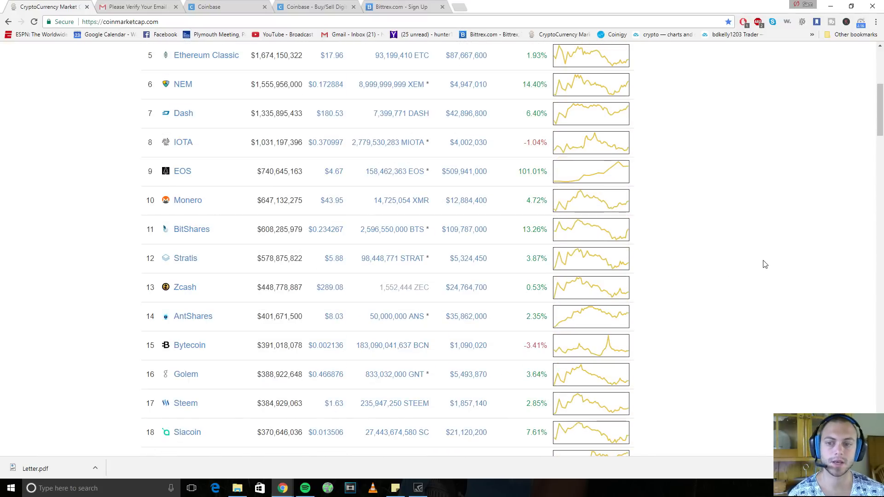
scroll(up, 3)
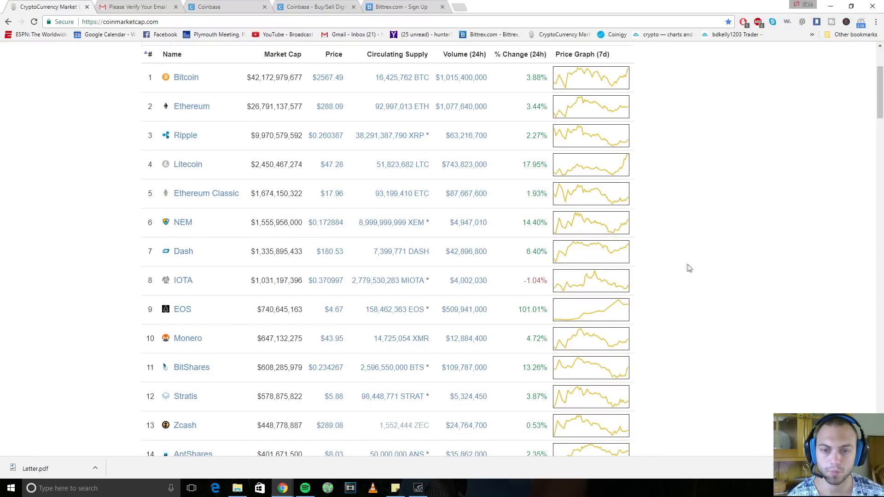
scroll(down, 3)
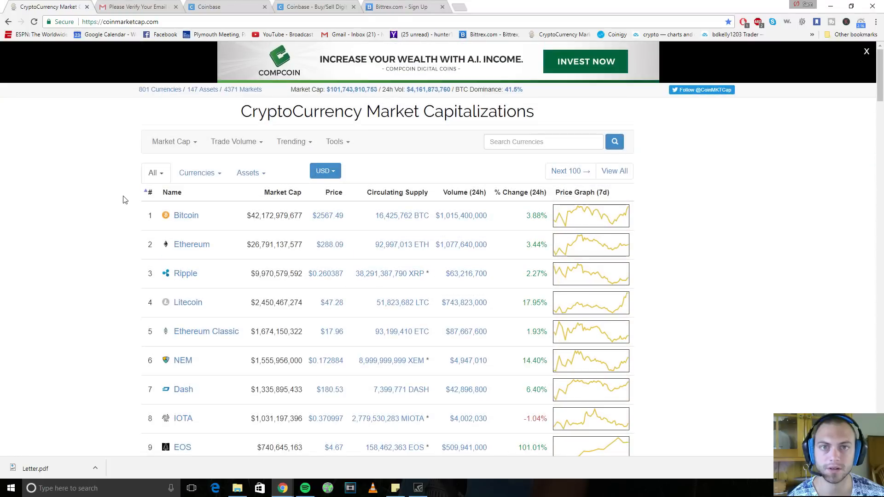
mouse_move(661, 303)
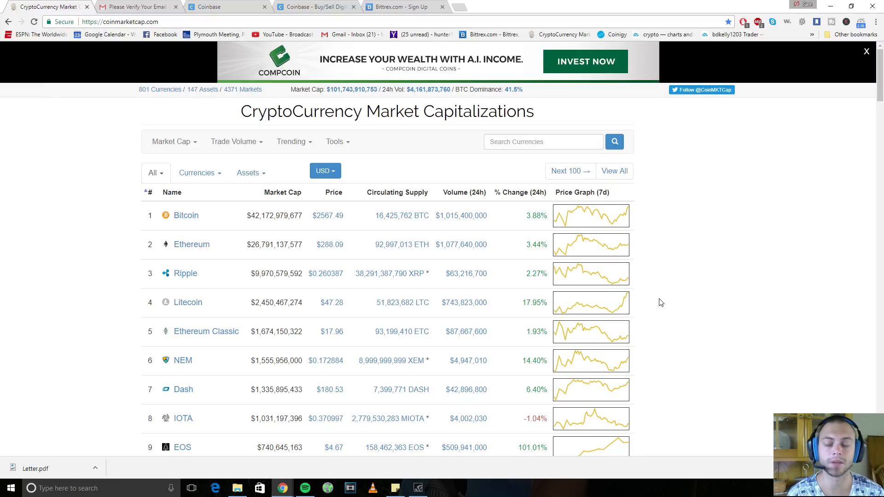
mouse_move(687, 281)
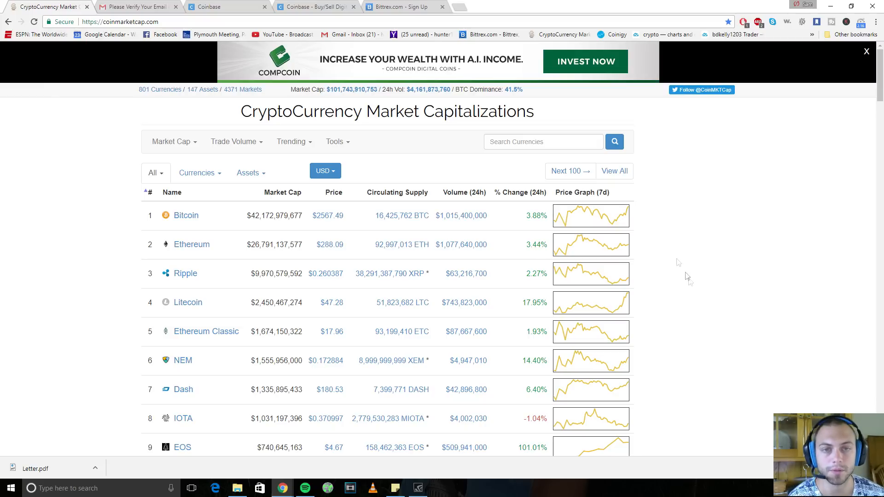
Step: Open Bittrex's sign-up page, fill in the account form and accept the Terms
click(403, 7)
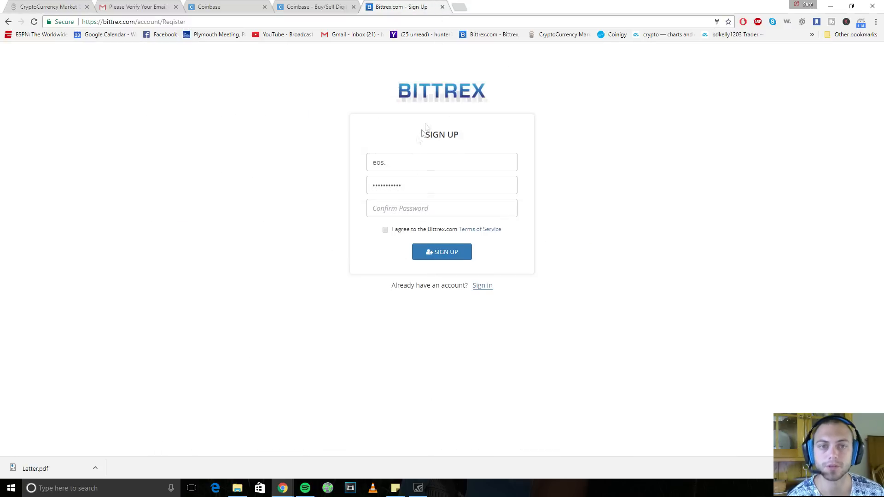
mouse_move(592, 115)
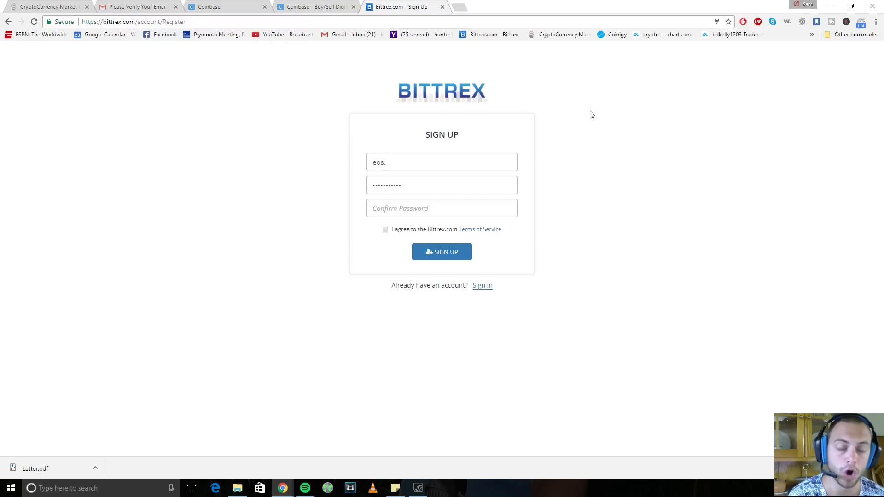
mouse_move(570, 113)
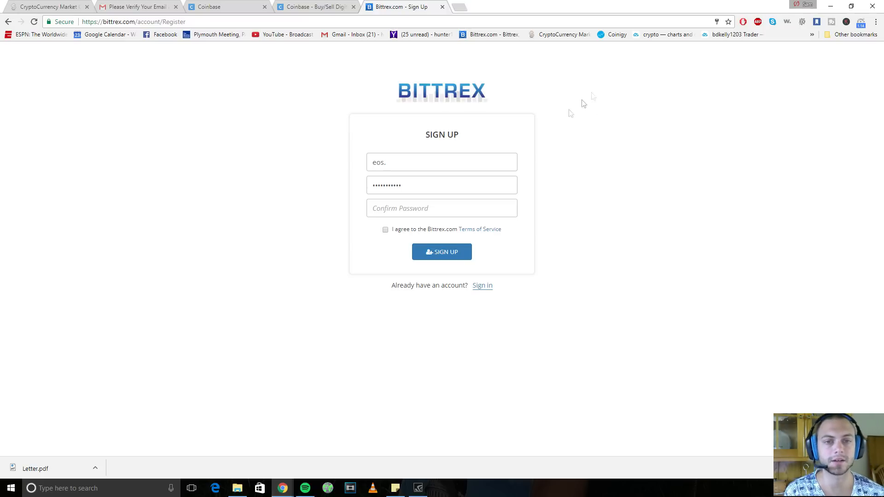
click(442, 162)
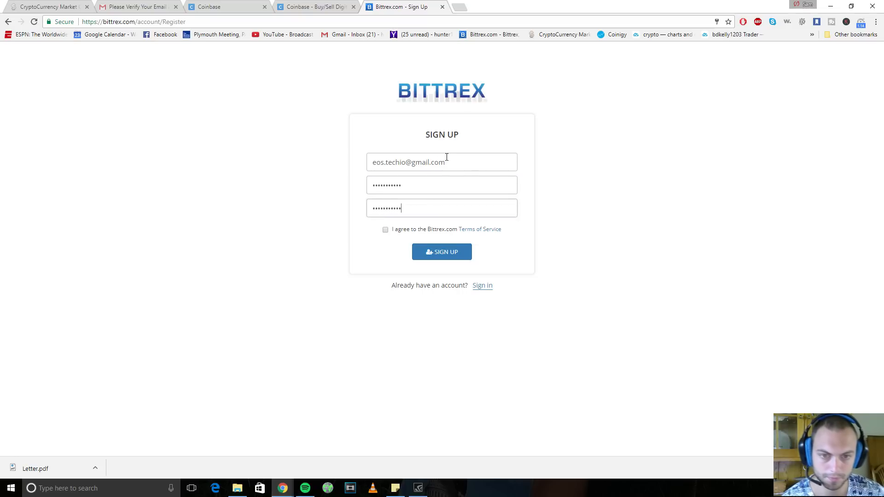
click(385, 229)
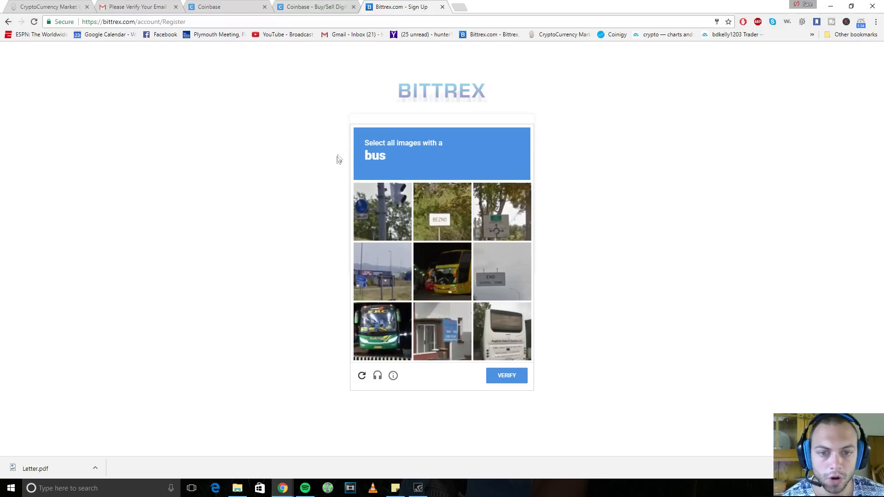
Step: Solve the bus picture captcha, re-enter the password and submit the registration
click(502, 331)
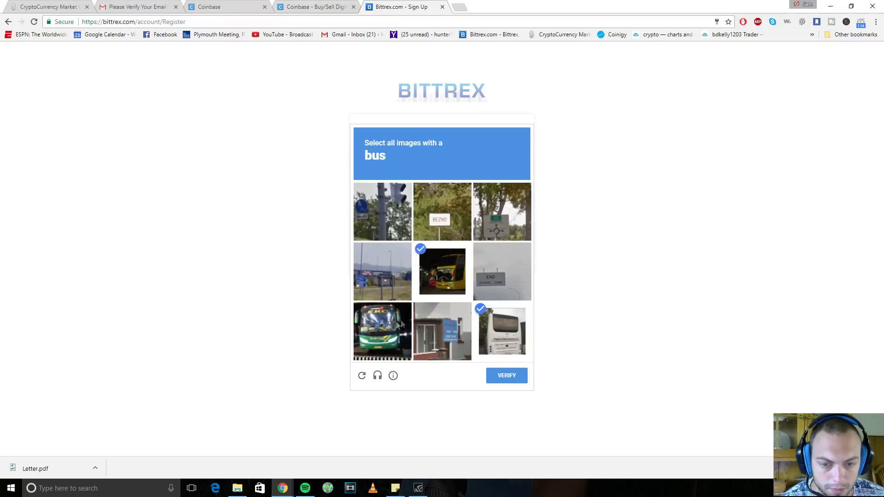
click(505, 375)
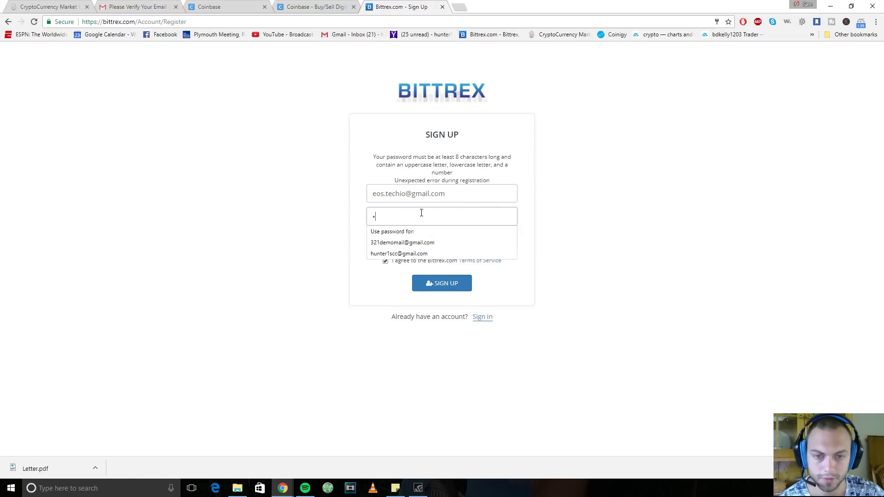
text(password)
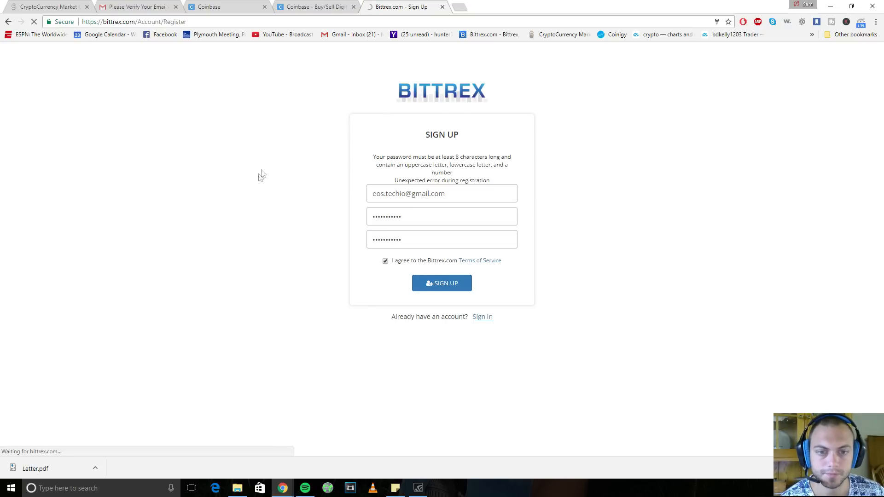
click(441, 282)
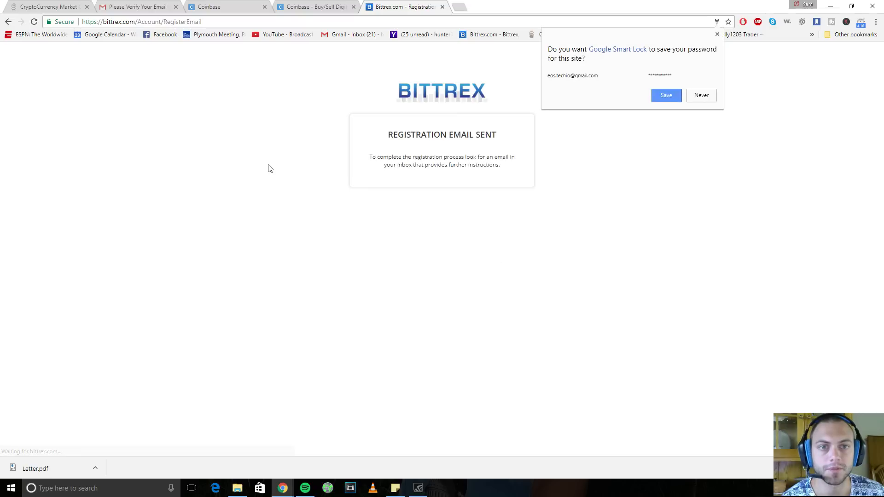
Step: Follow the Gmail verification link, then log in to the new Bittrex account
click(135, 7)
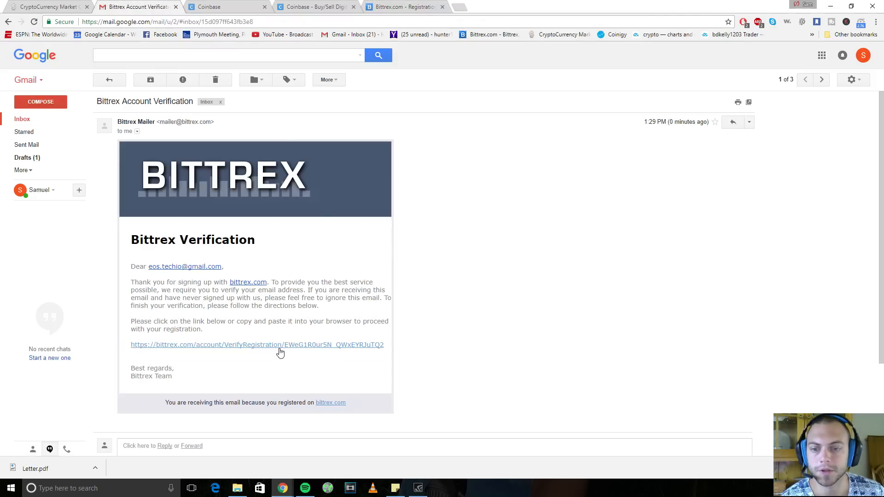
click(256, 344)
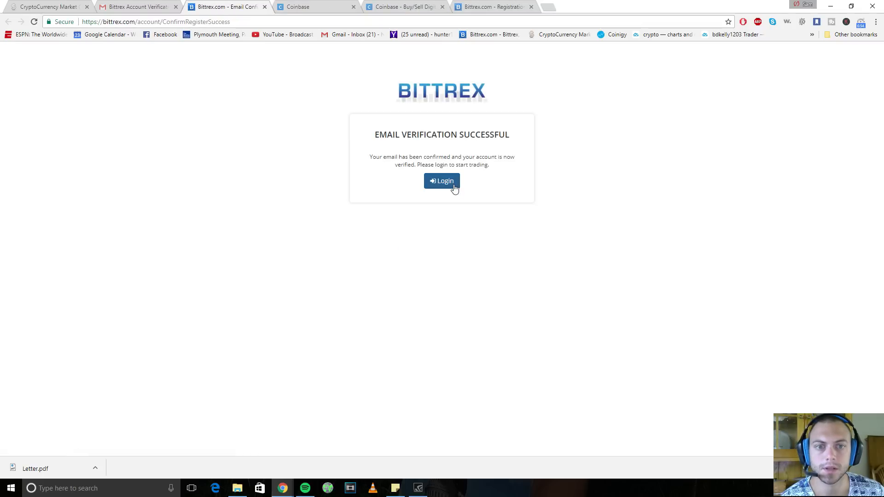
click(441, 180)
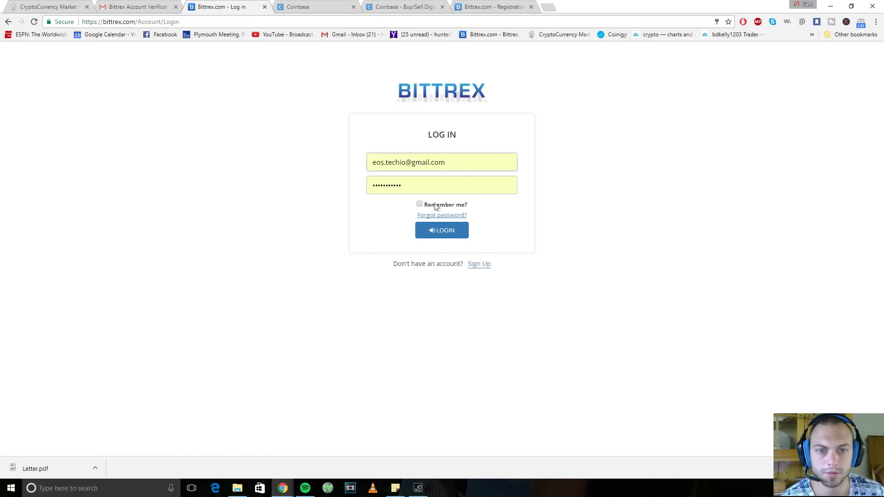
click(442, 230)
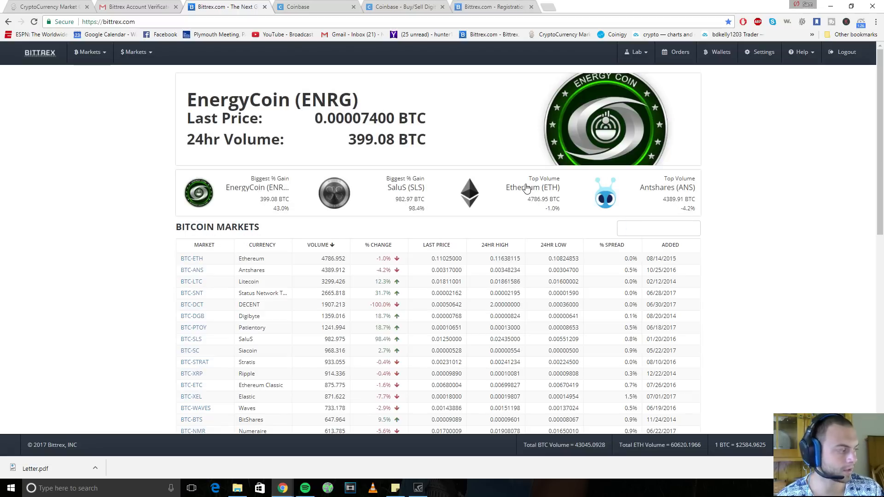
mouse_move(753, 190)
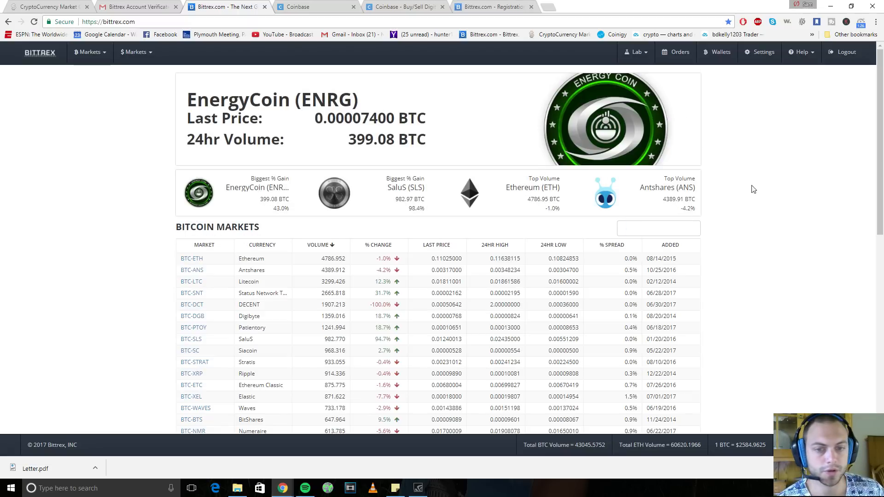
click(731, 52)
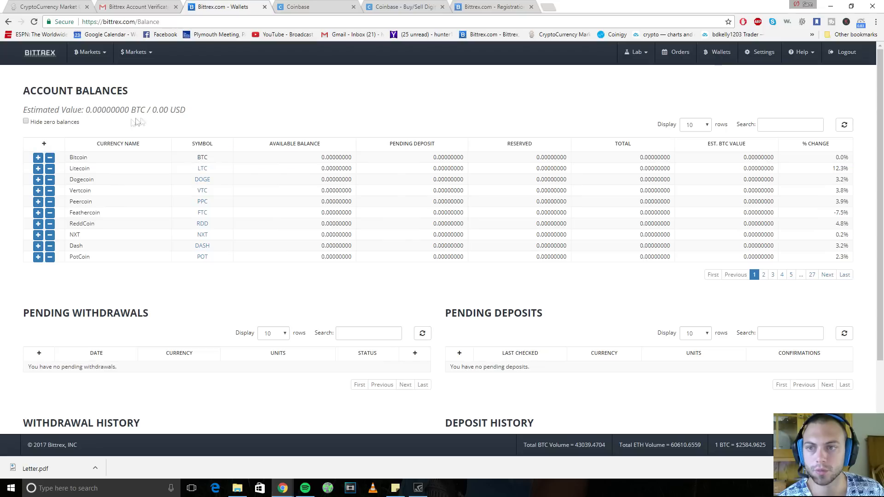
Step: Open Coinbase's Send Funds form, then return to Bittrex's all-zero wallet balances
drag(118, 110, 186, 109)
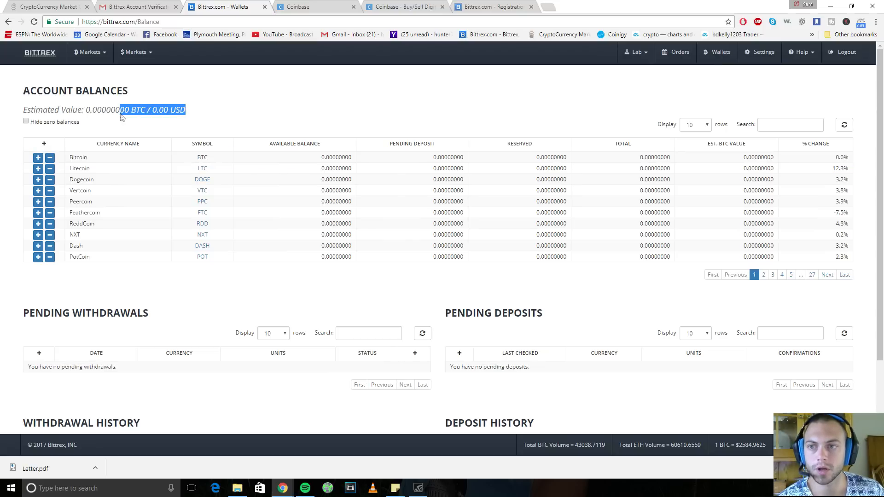
click(312, 7)
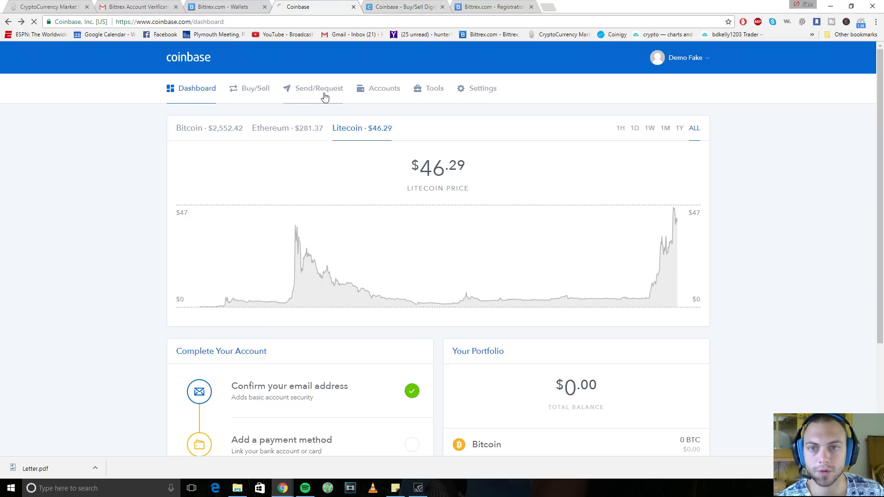
click(319, 88)
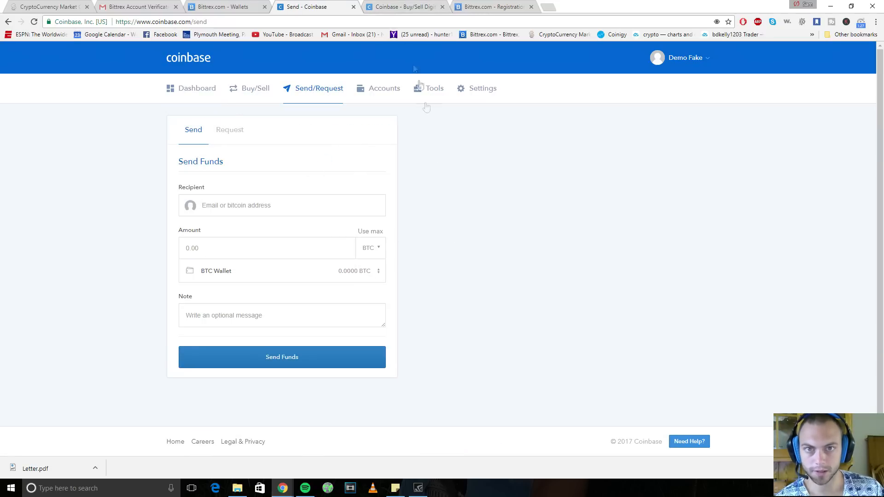
click(403, 7)
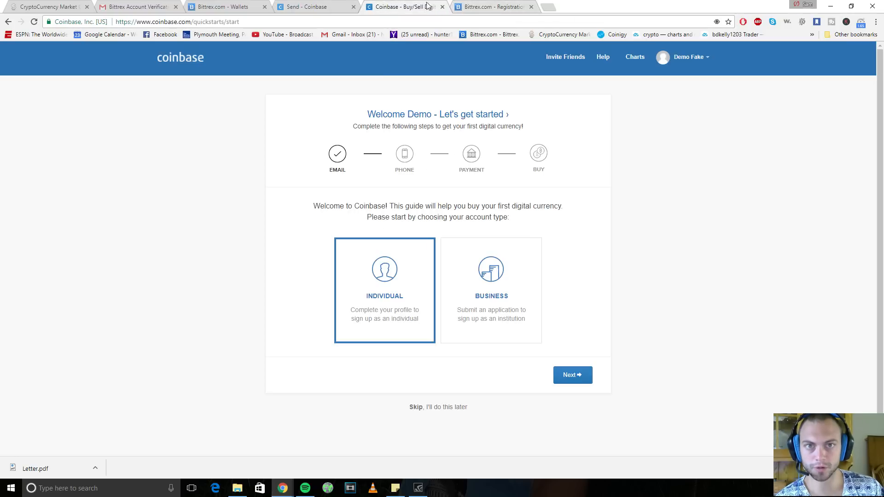
click(225, 7)
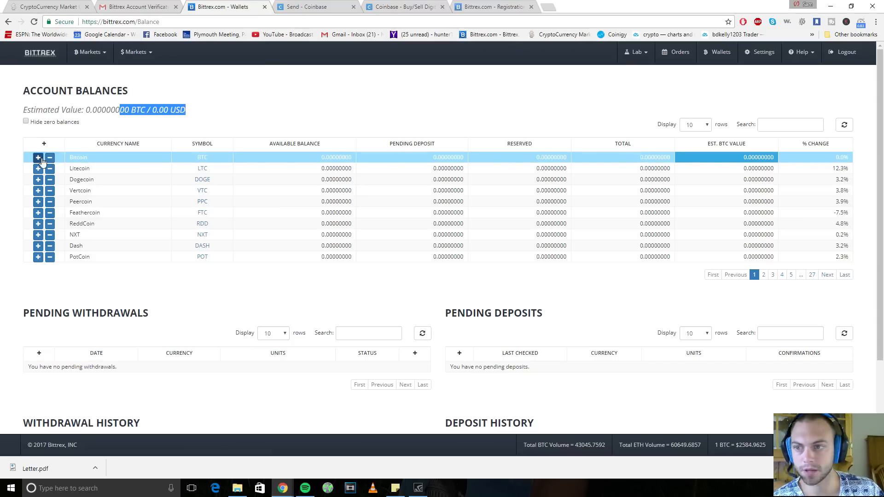
Step: Generate and select a Bittrex Bitcoin deposit address, then go to Coinbase's send form
click(38, 158)
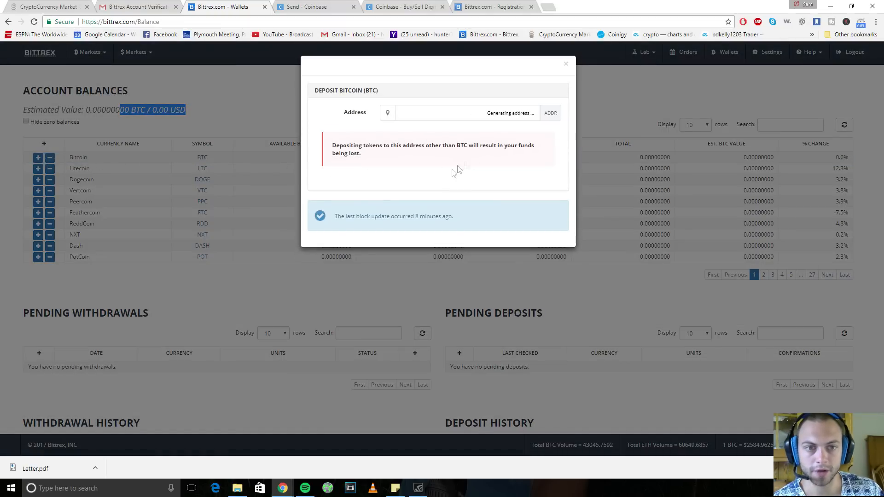
click(549, 112)
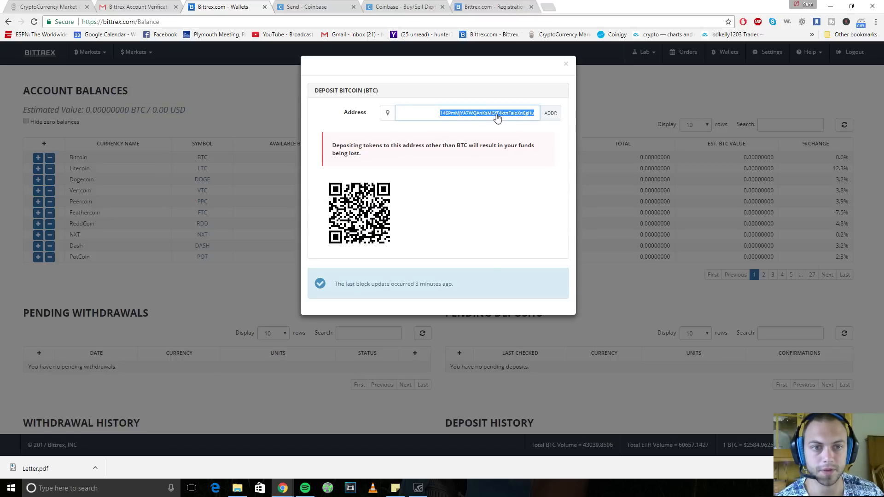
click(312, 7)
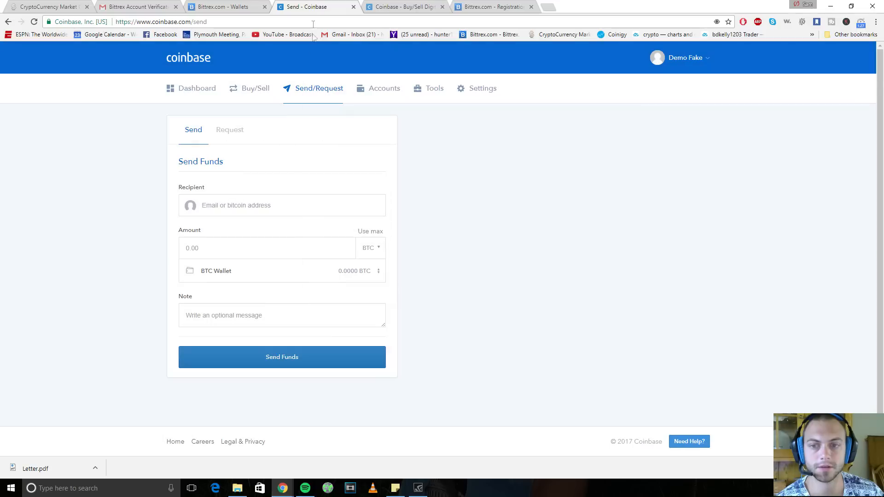
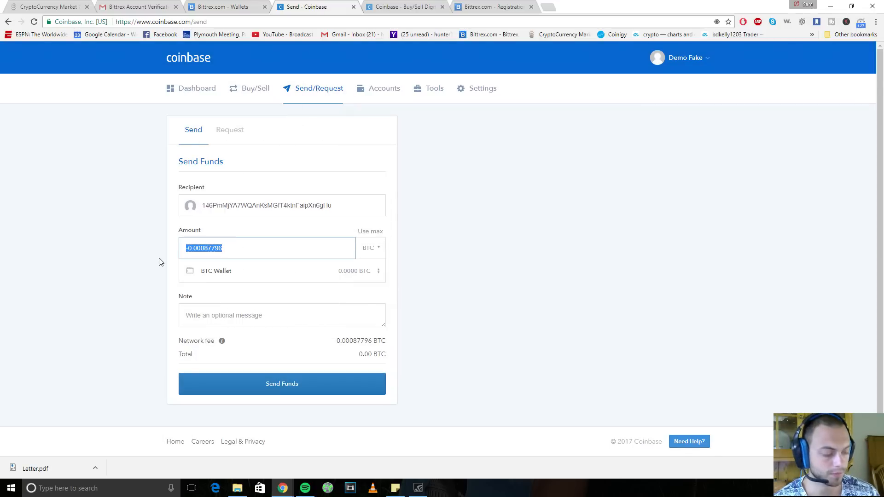
text(100)
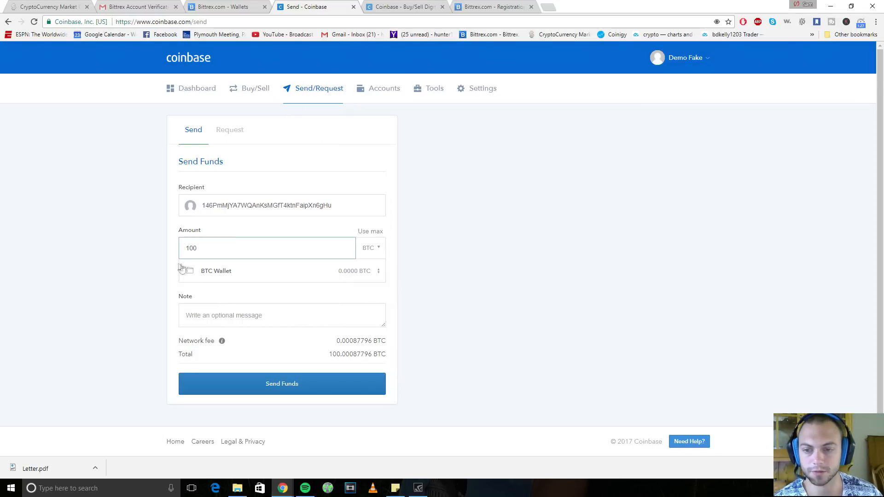
click(282, 315)
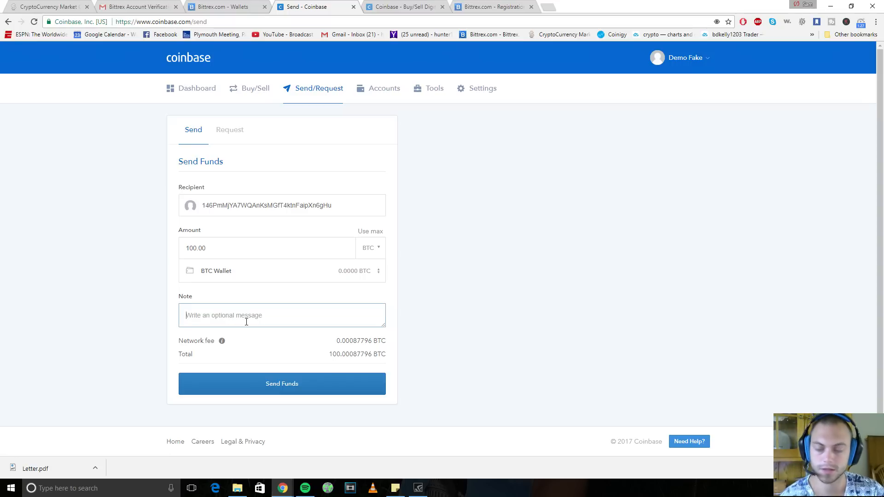
text(I'm a ball)
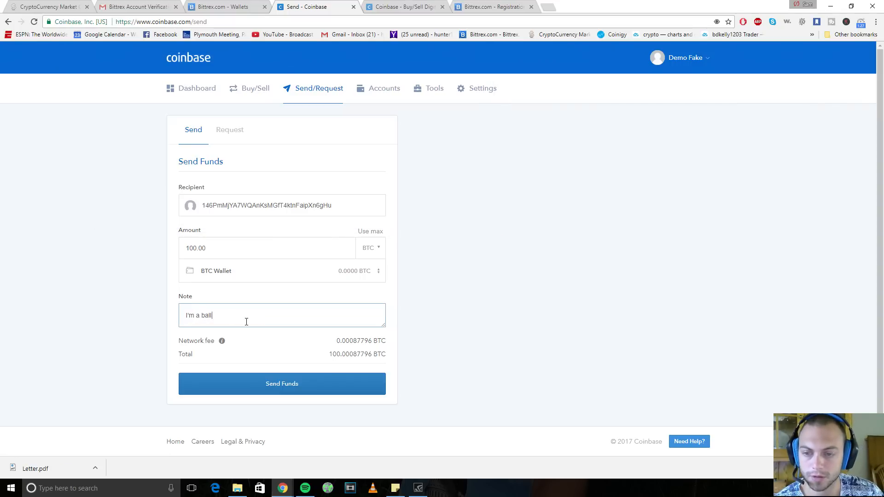
text(er with 100 B)
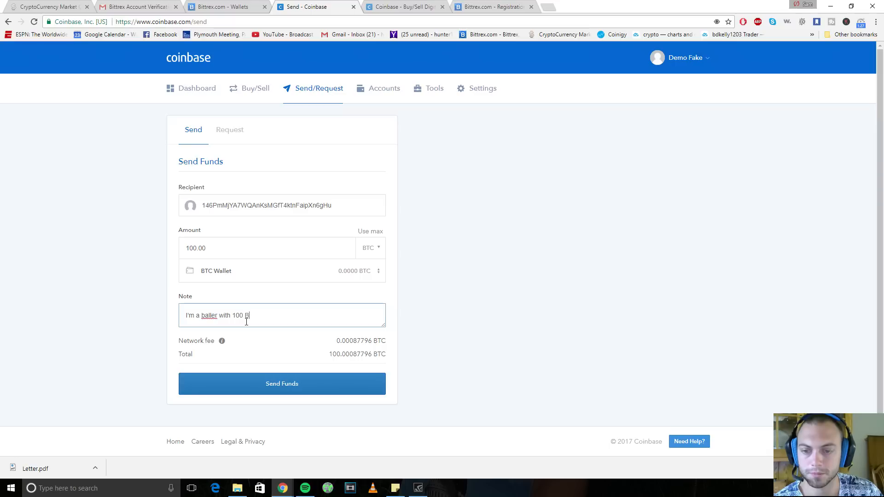
text(itcoins.)
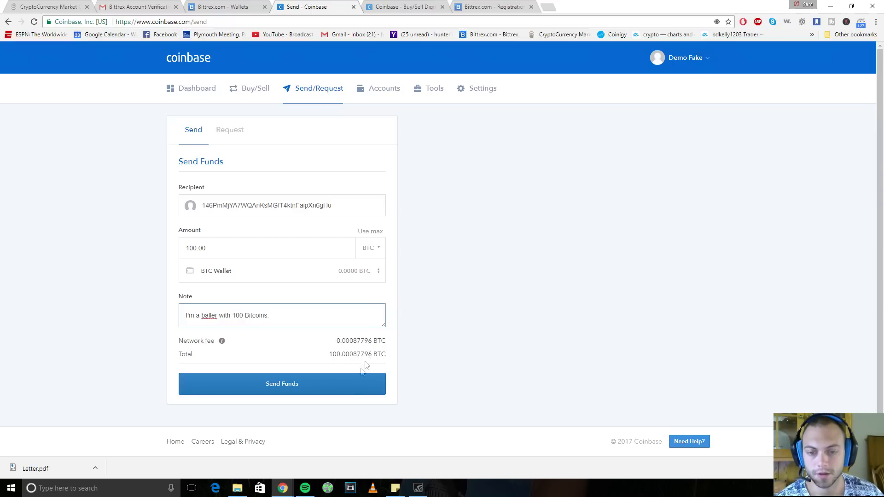
click(281, 383)
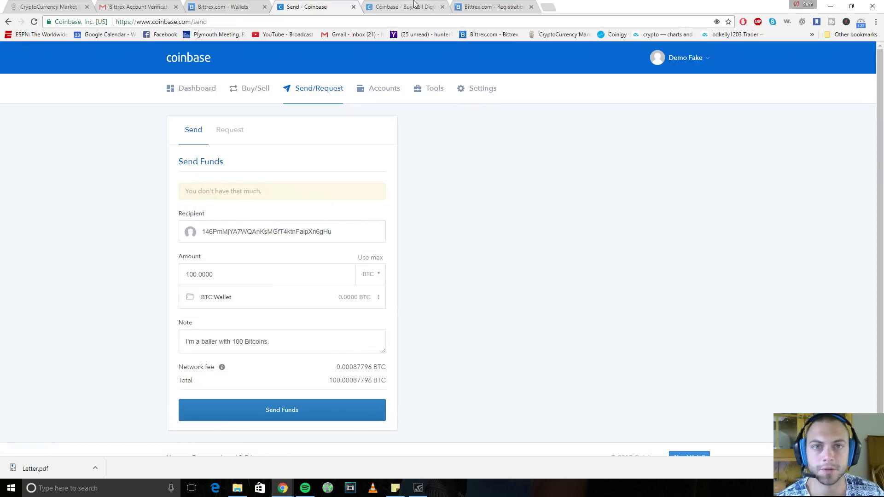
click(225, 7)
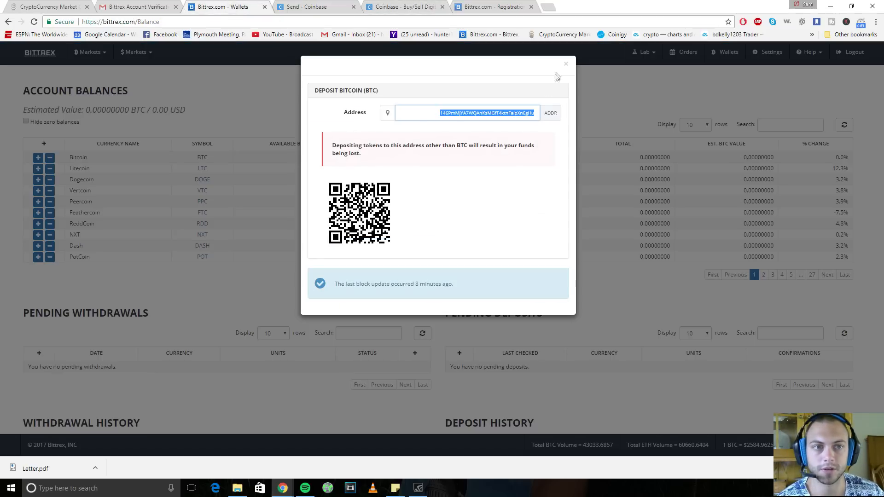
Step: Close the deposit dialog, refresh the empty Pending Deposits and reload the Wallets page
click(566, 64)
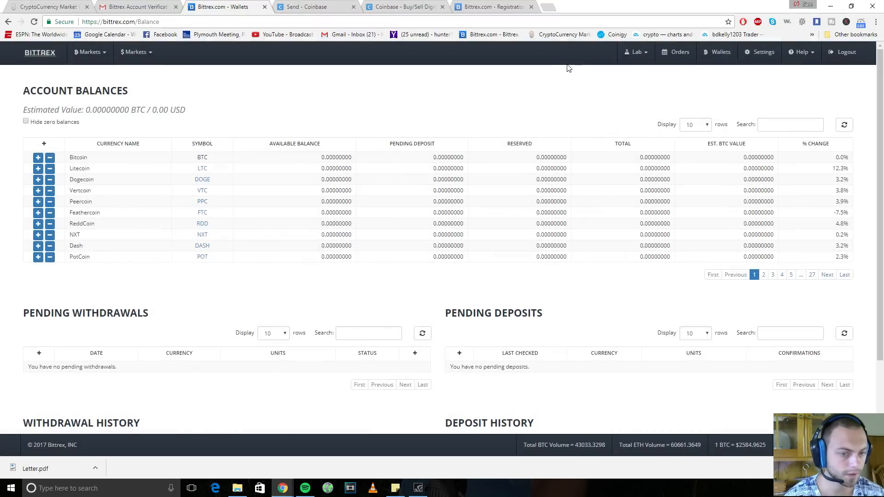
mouse_move(565, 311)
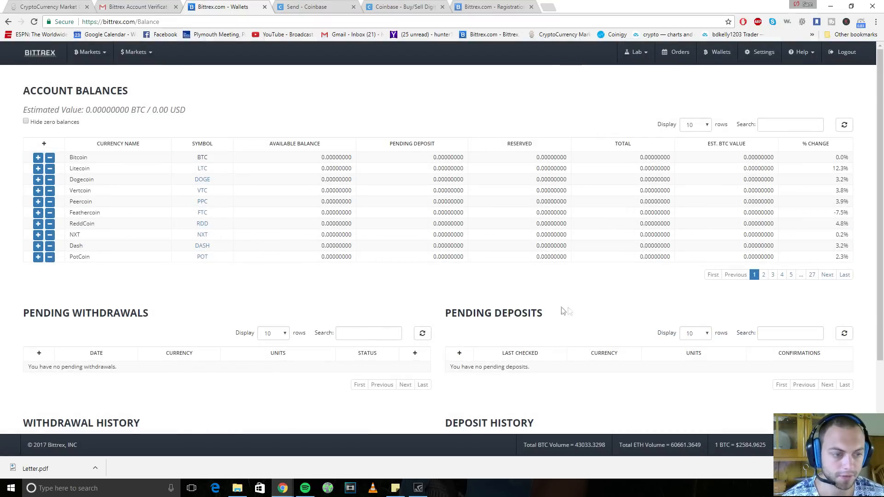
scroll(down, 3)
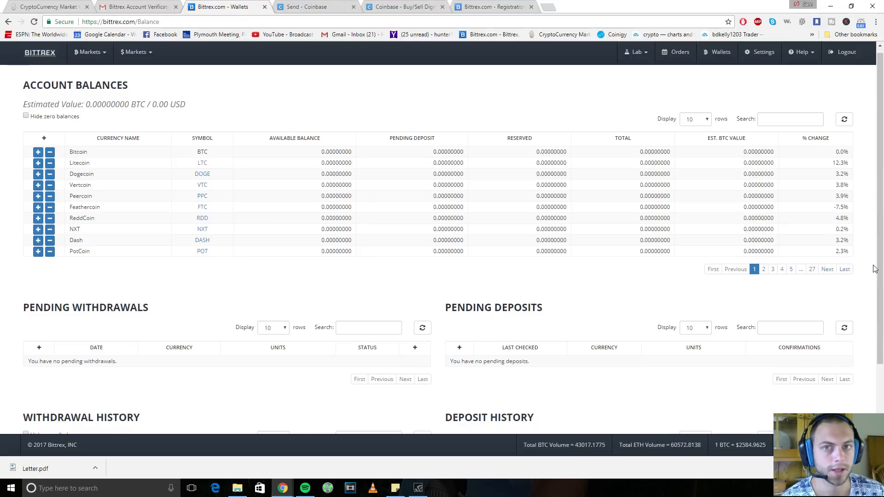
scroll(down, 3)
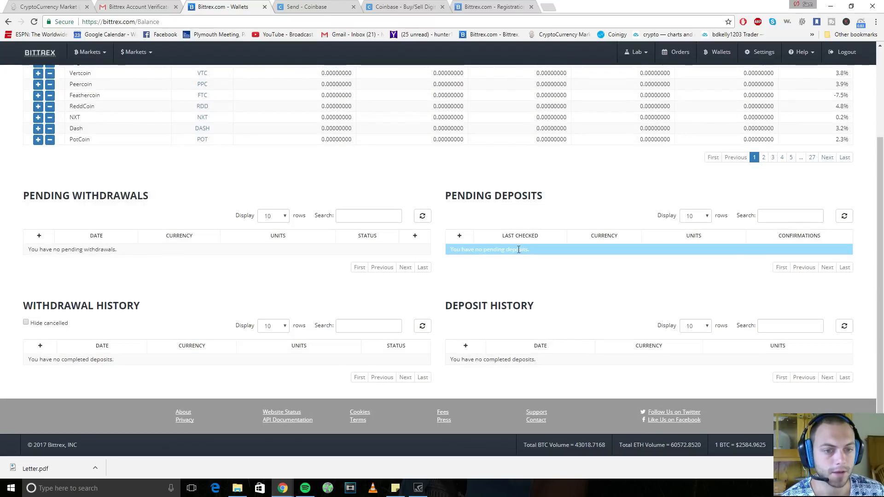
click(844, 216)
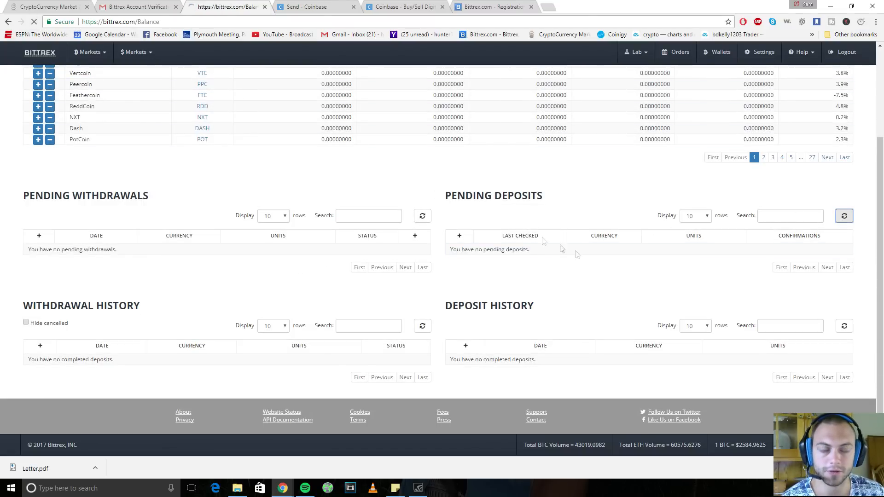
click(843, 216)
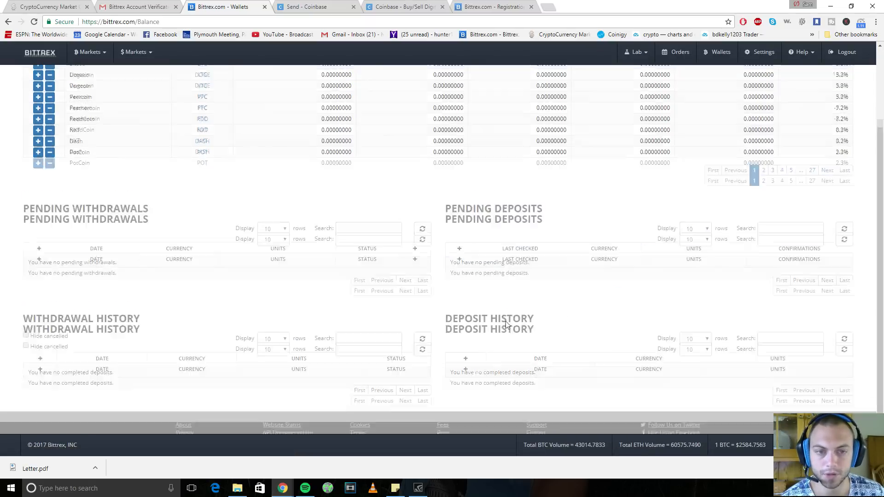
scroll(up, 3)
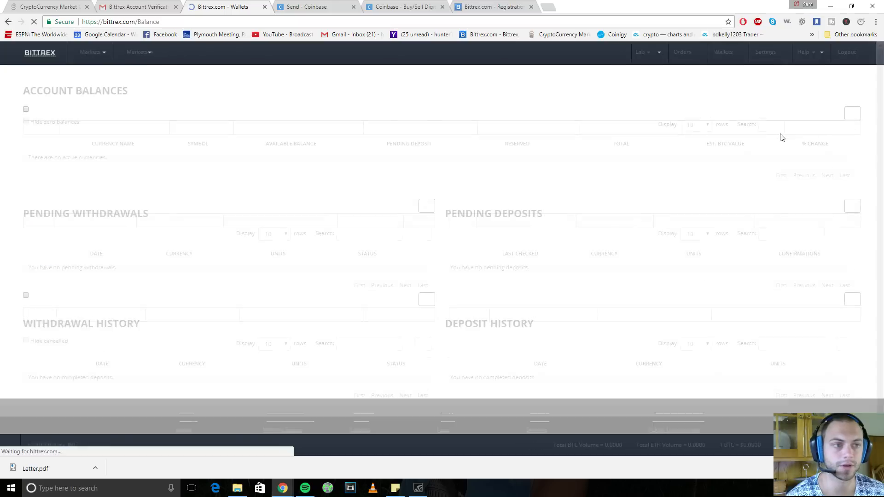
Step: Filter balances by 'antsh' and open the BTC-ANS market page
text(a)
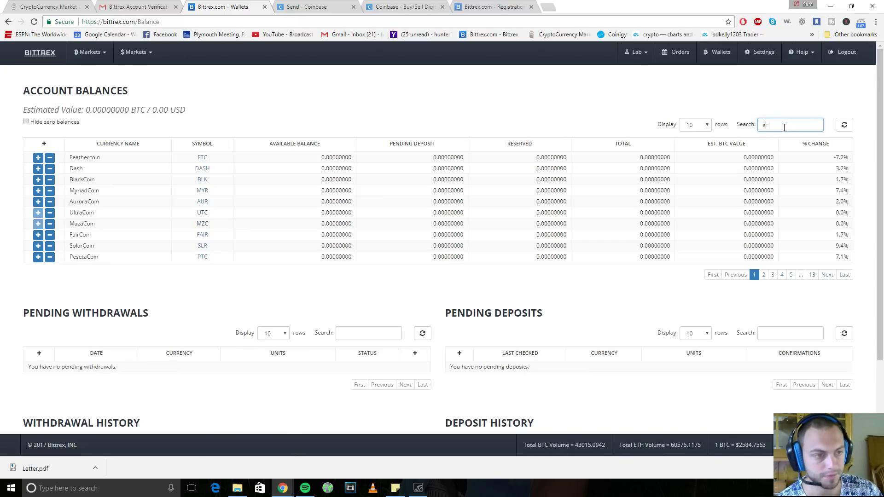
text(ntsh)
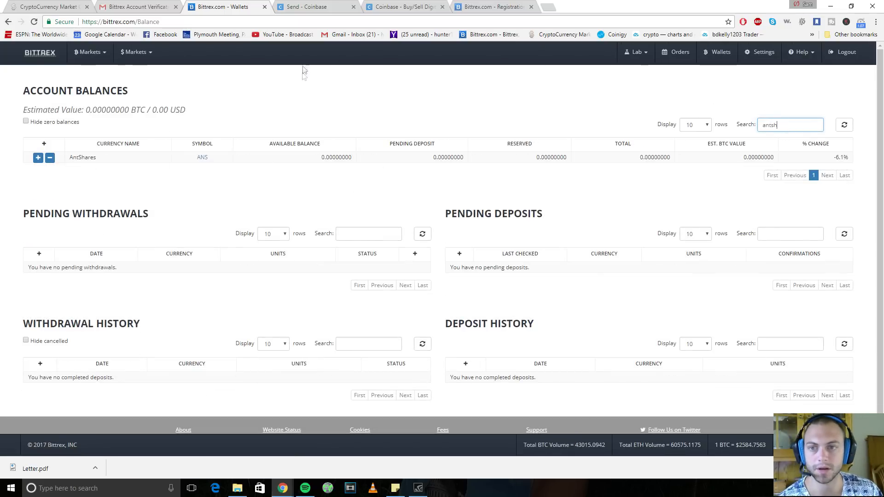
mouse_move(201, 158)
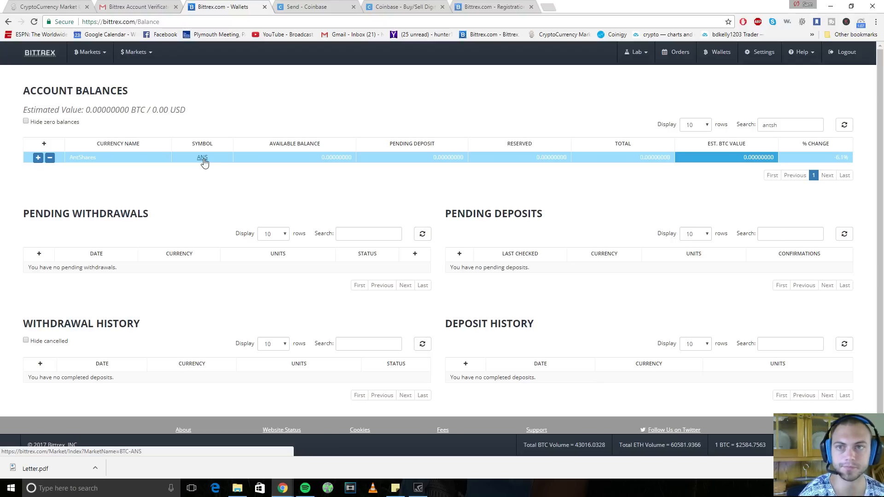
click(201, 158)
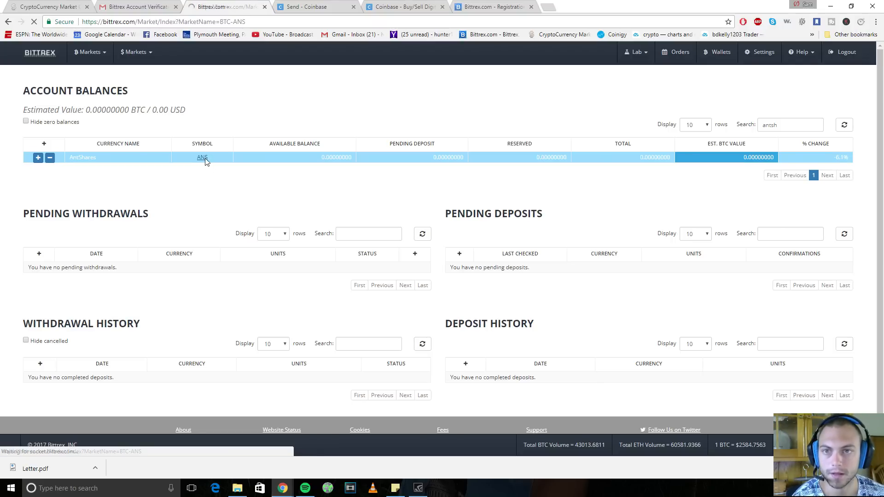
Step: Select the last AntShares price and click into the Buy form's Bid field
click(202, 157)
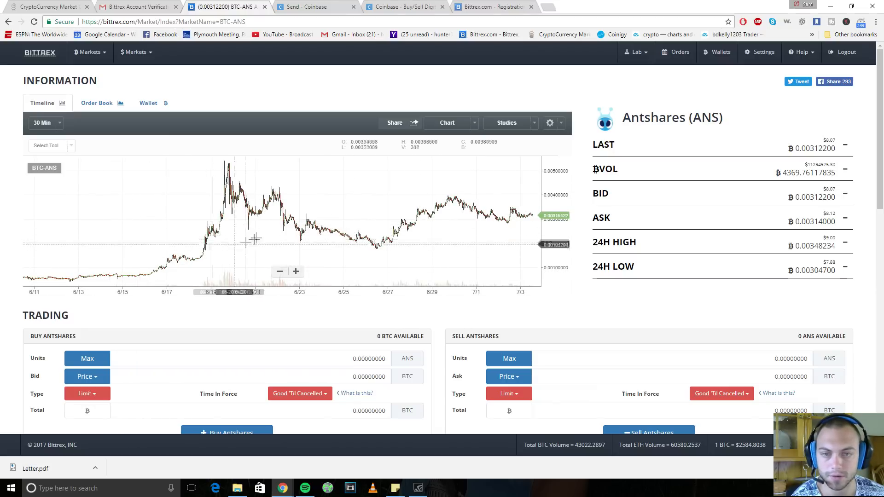
mouse_move(764, 155)
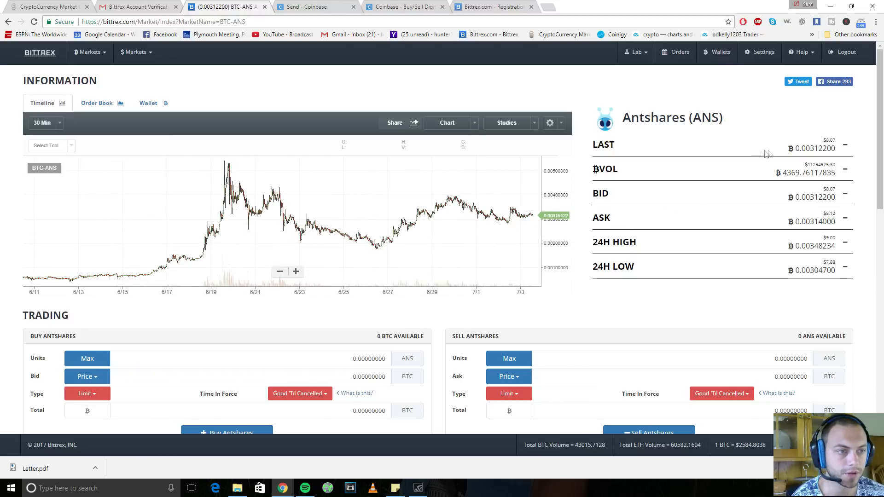
double_click(813, 196)
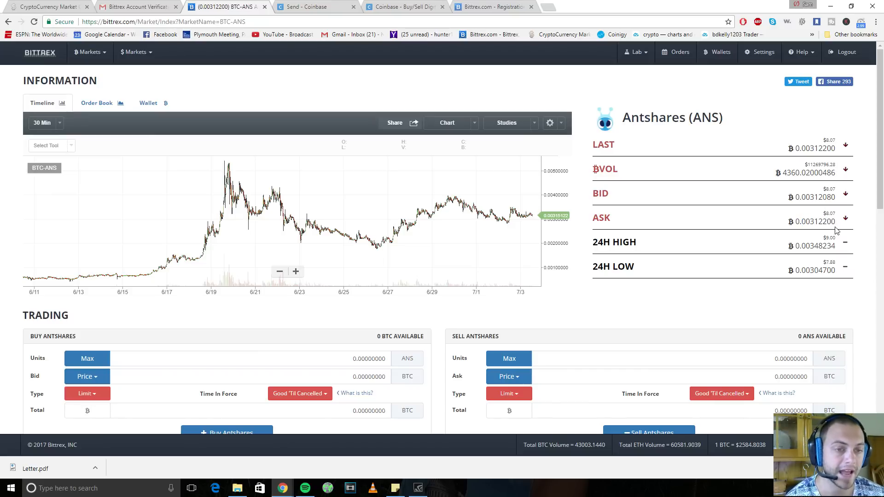
scroll(down, 3)
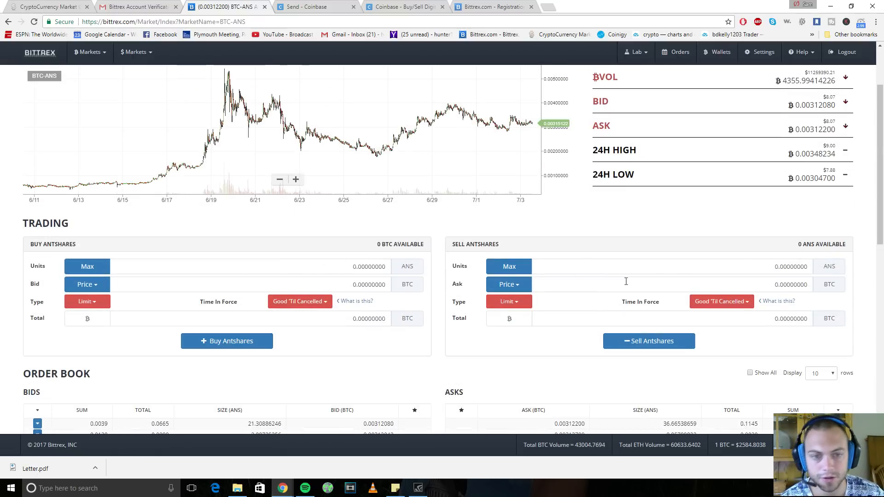
double_click(384, 244)
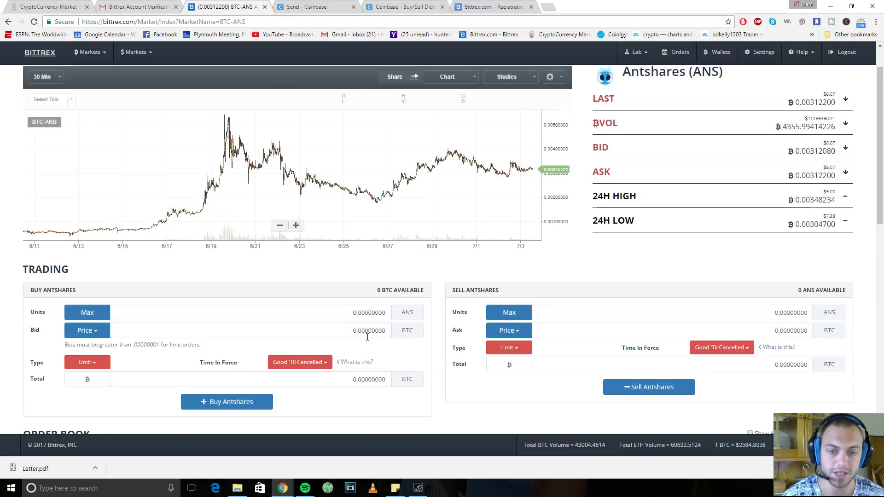
mouse_move(793, 143)
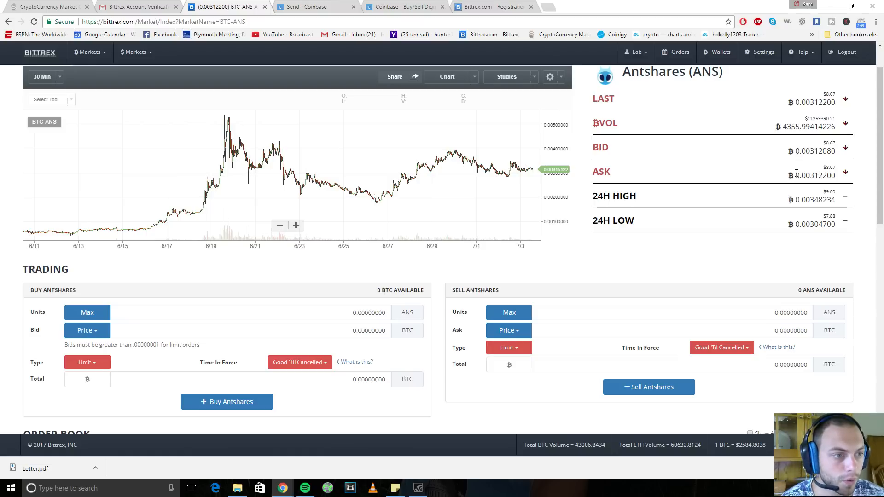
Step: Enter a bid of 0.00320, then replace it with the 0.00312200 ask price
double_click(809, 176)
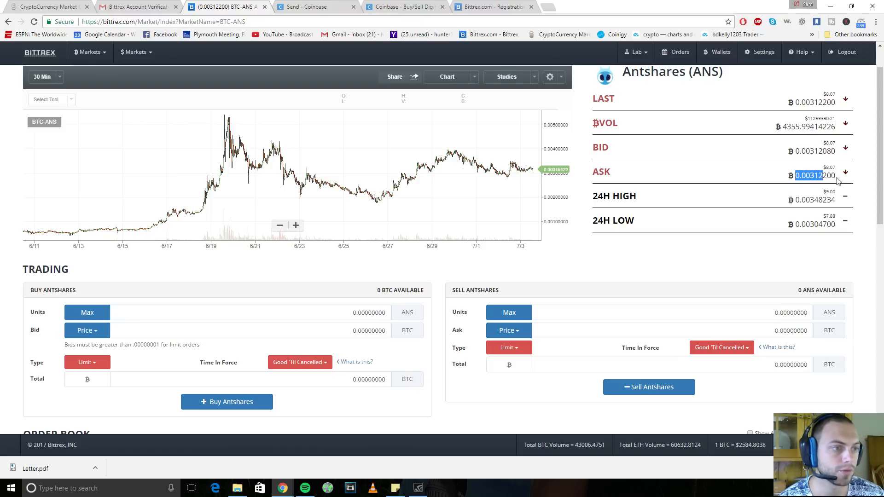
scroll(down, 3)
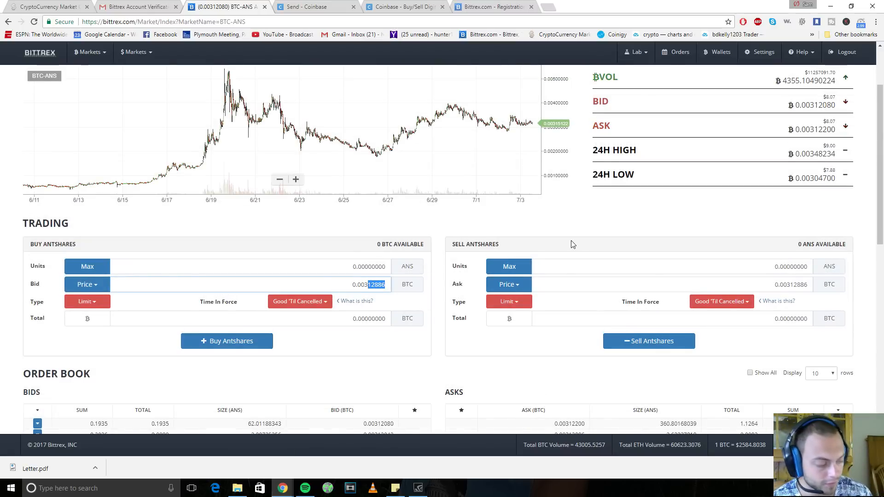
text(0.00320000)
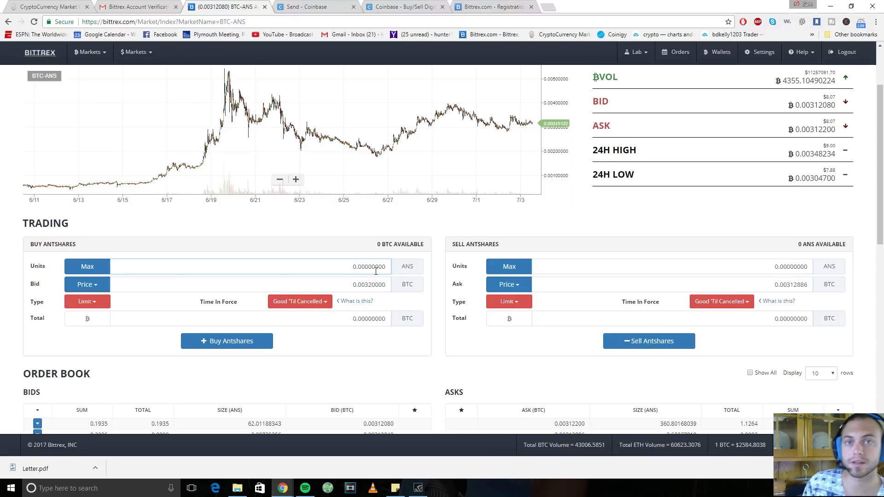
mouse_move(415, 228)
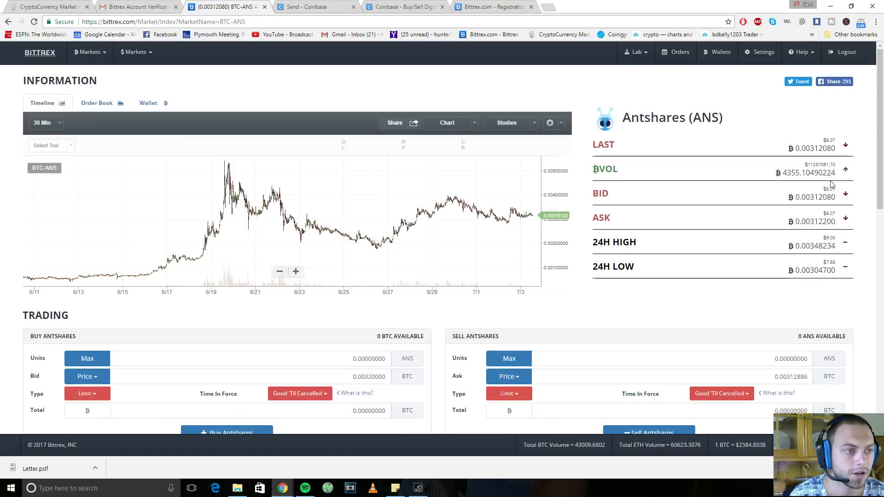
scroll(down, 3)
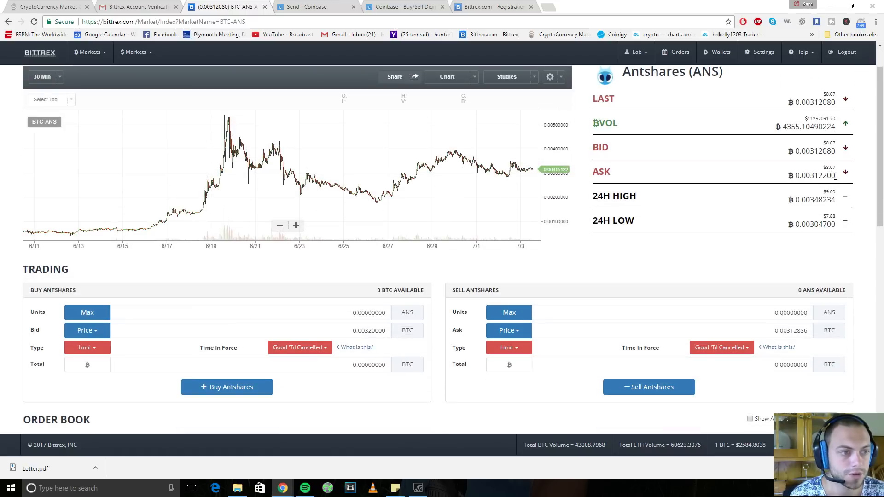
double_click(813, 175)
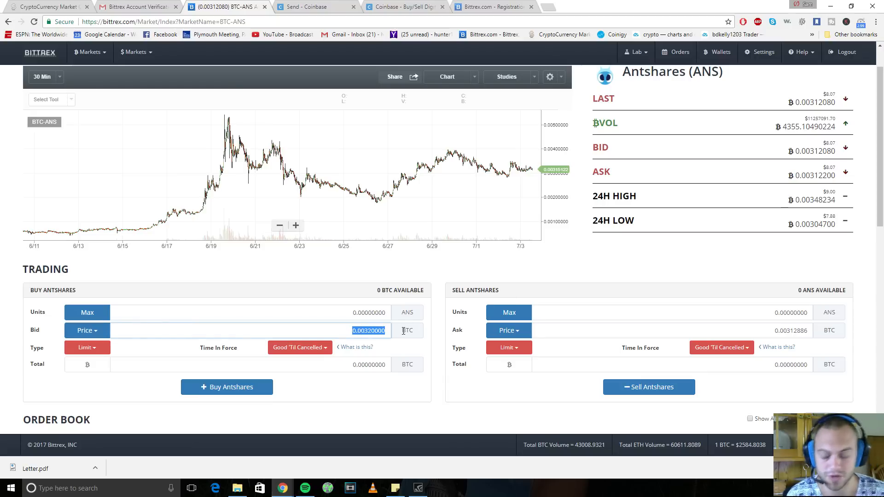
text(0.00312200)
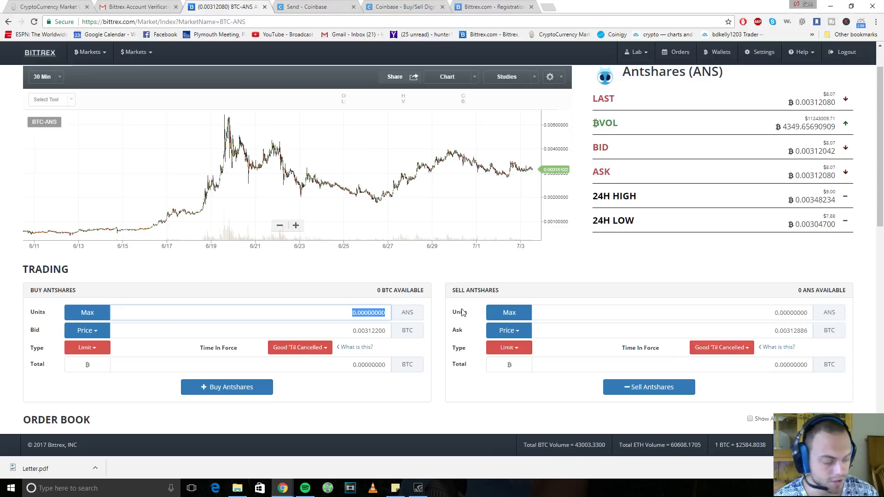
Step: Enter the buy quantity for ANS, replacing 1000 with the larger amount at 0.00312200 BTC
text(1000)
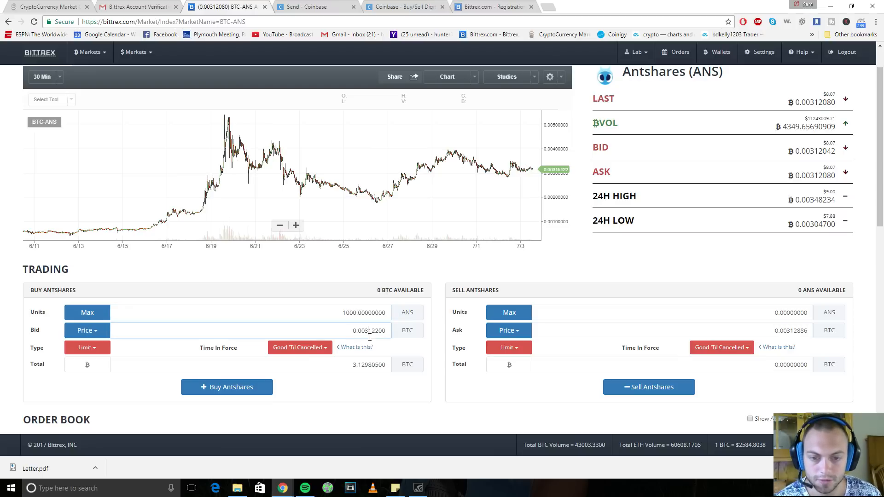
click(87, 312)
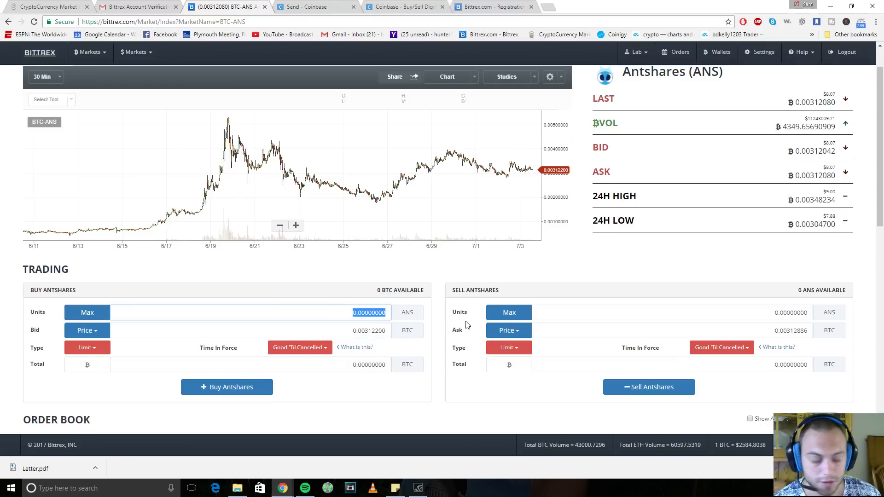
text(10000)
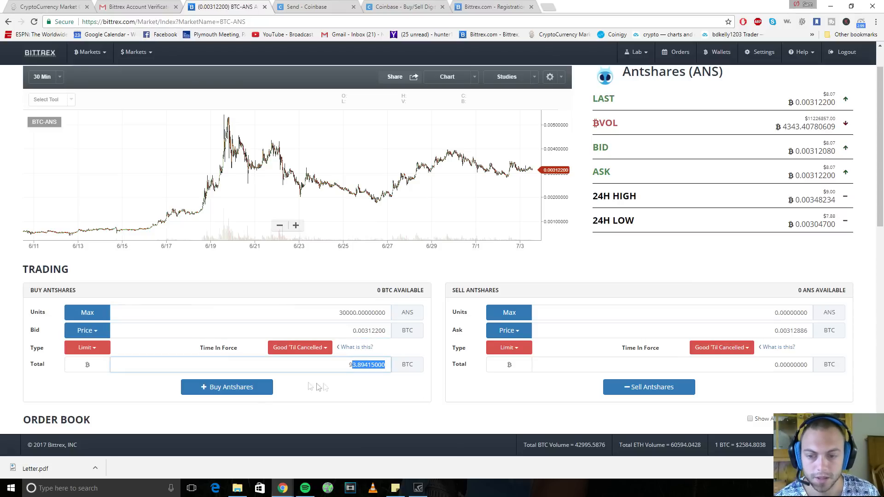
click(226, 387)
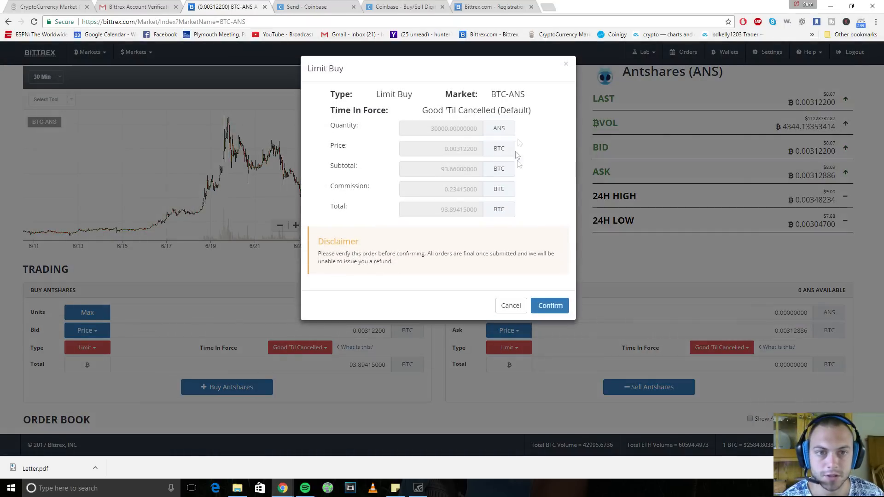
click(550, 305)
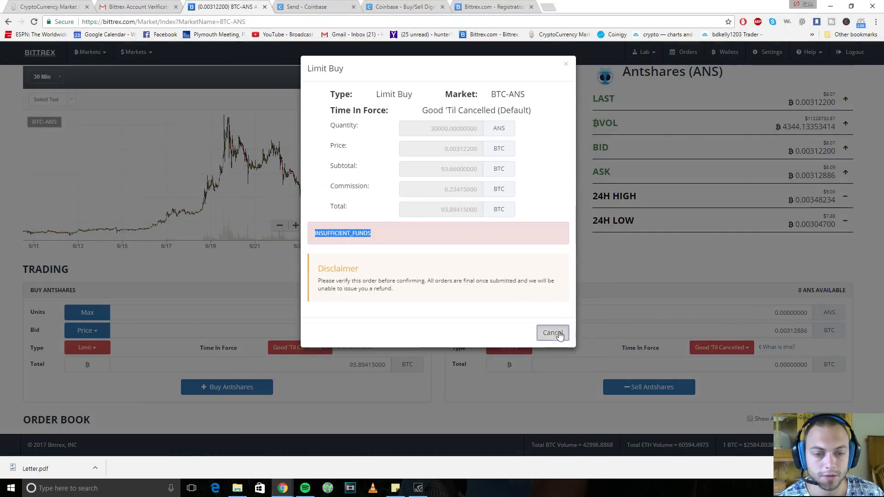
click(552, 332)
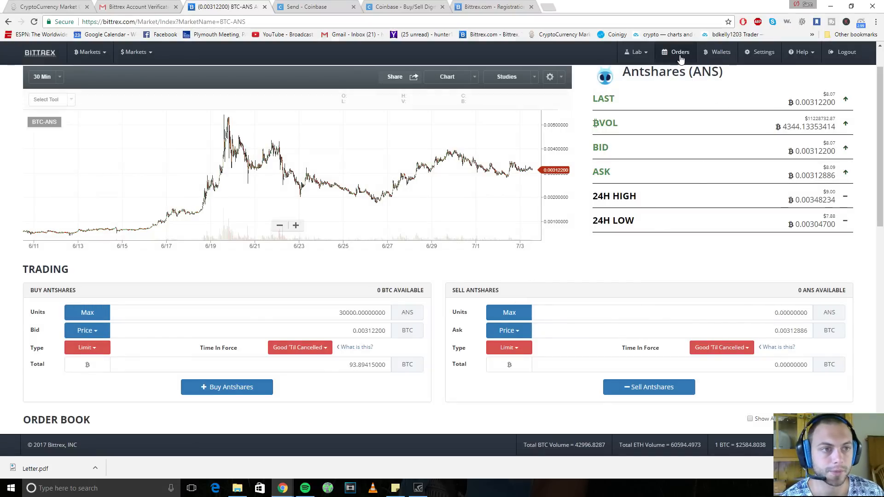
Step: Show the Orders page to confirm there are no open or completed orders
click(680, 52)
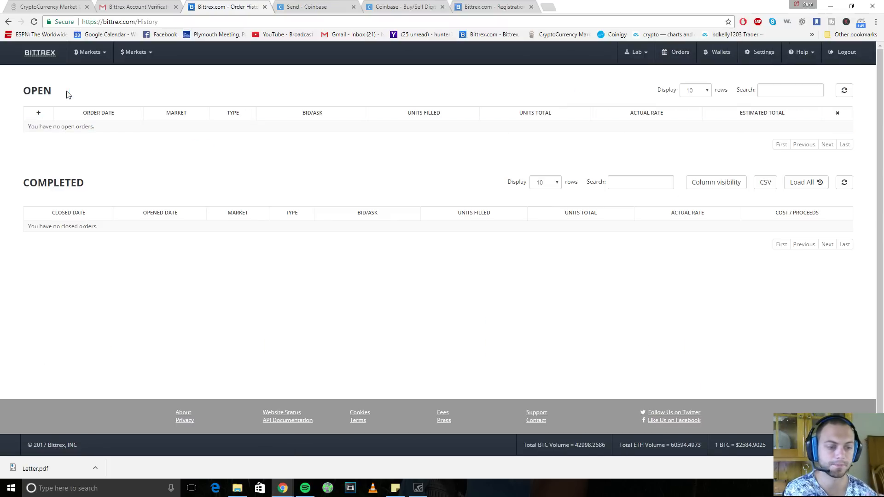
mouse_move(59, 203)
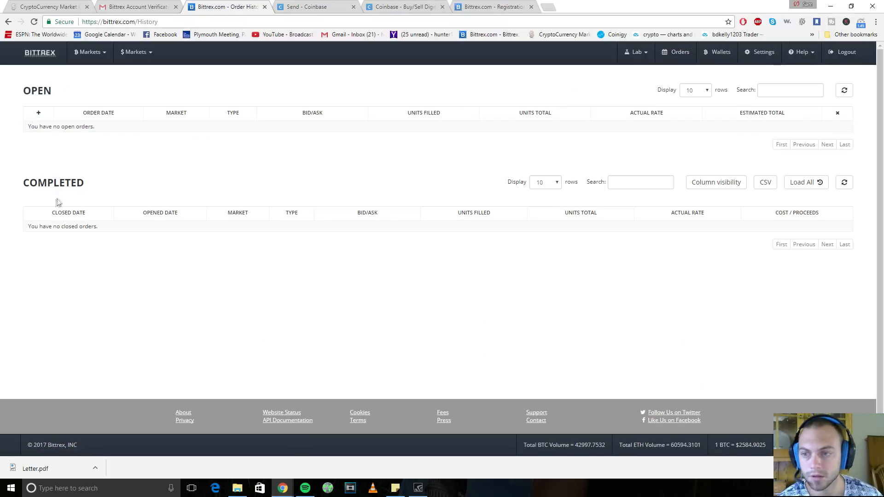
mouse_move(538, 293)
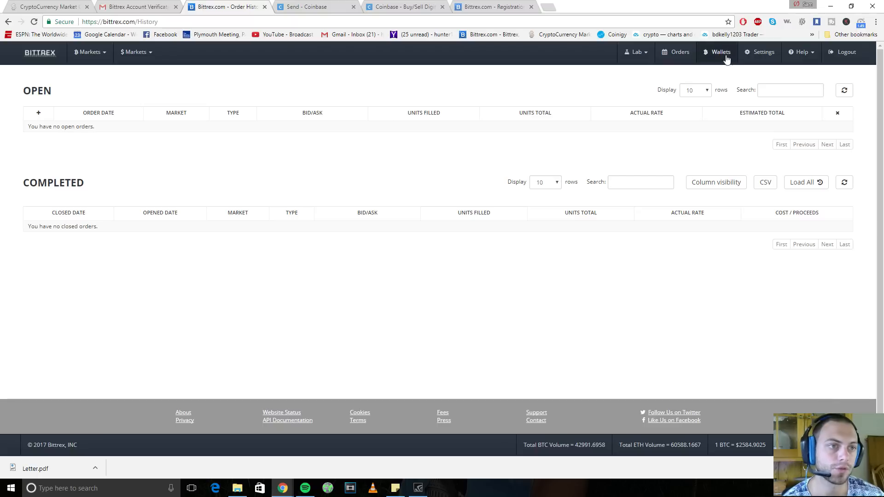
Step: On the Wallets page, search 'ant' for AntShares, then clear the search to list all zero balances
click(720, 52)
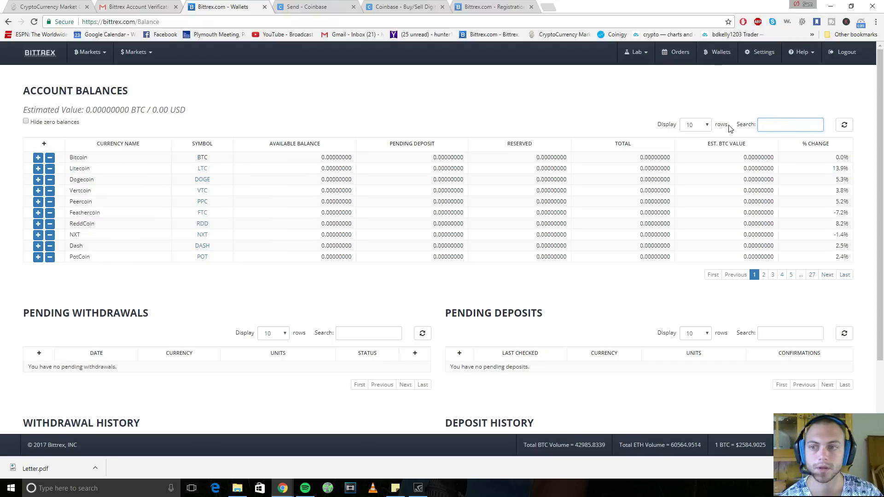
text(ant)
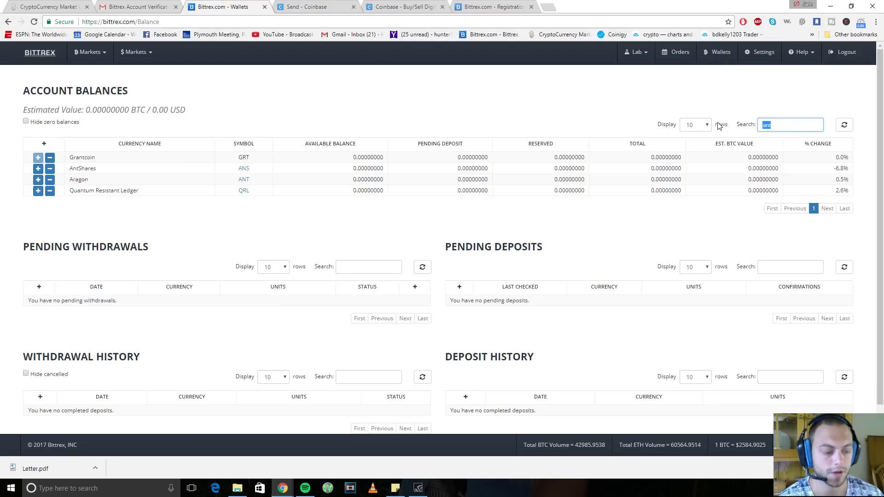
click(790, 125)
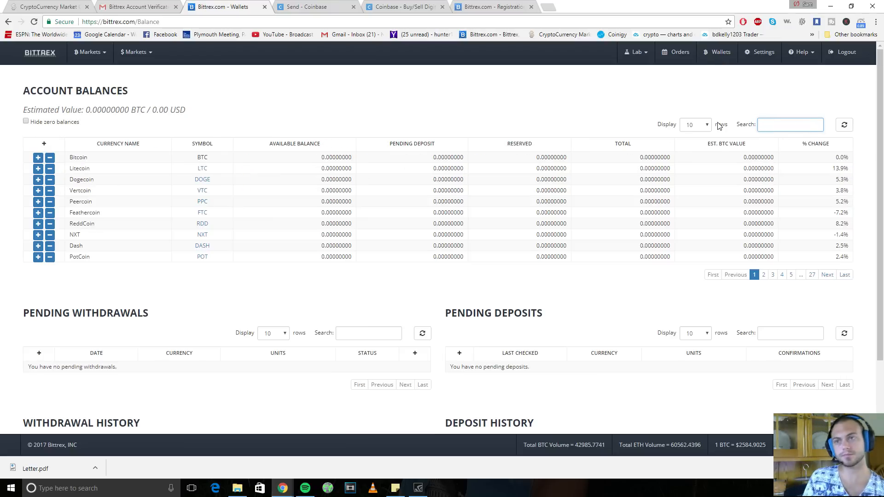
click(790, 125)
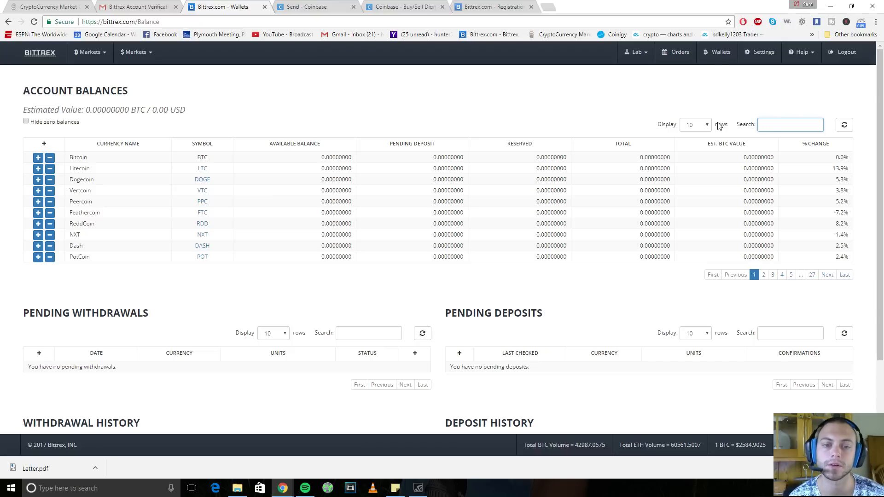
click(790, 125)
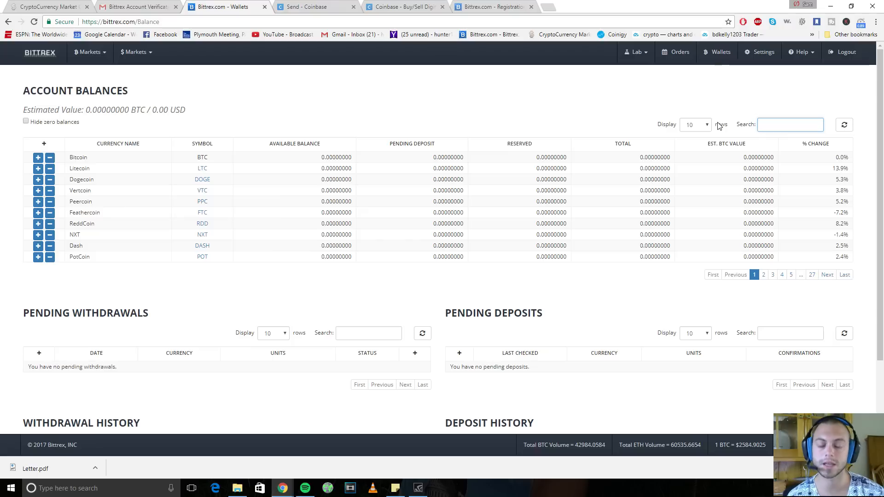
mouse_move(392, 98)
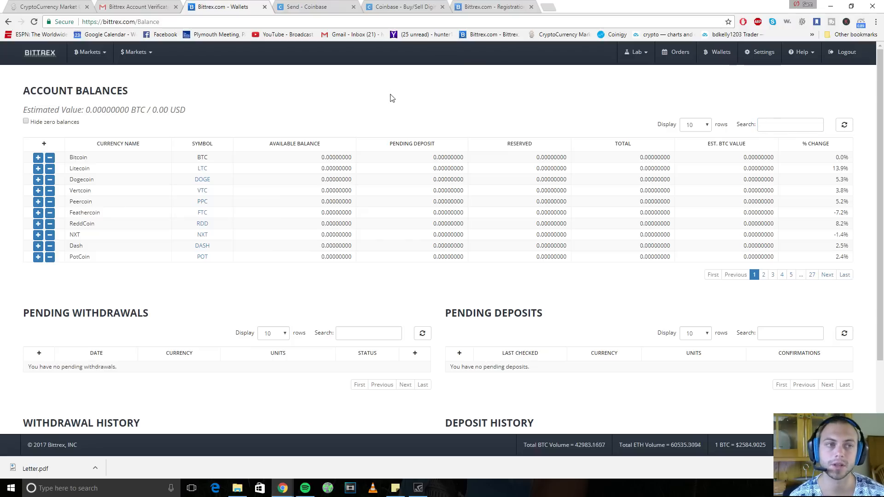
mouse_move(292, 118)
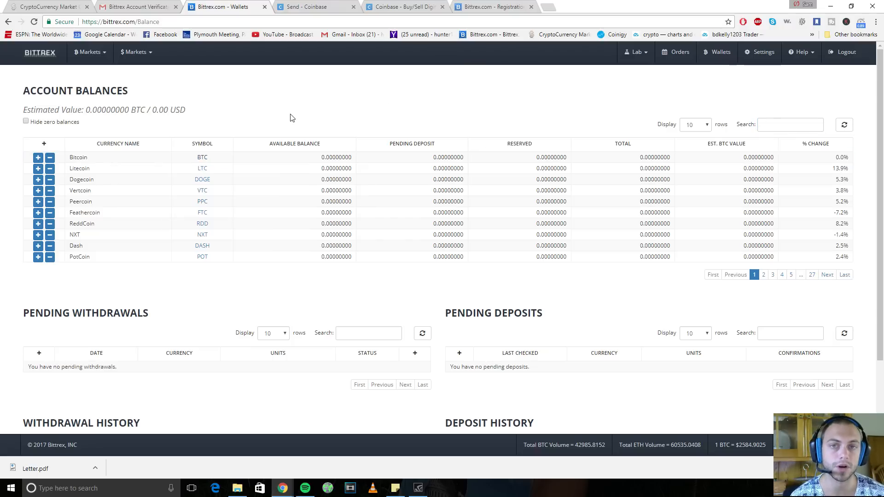